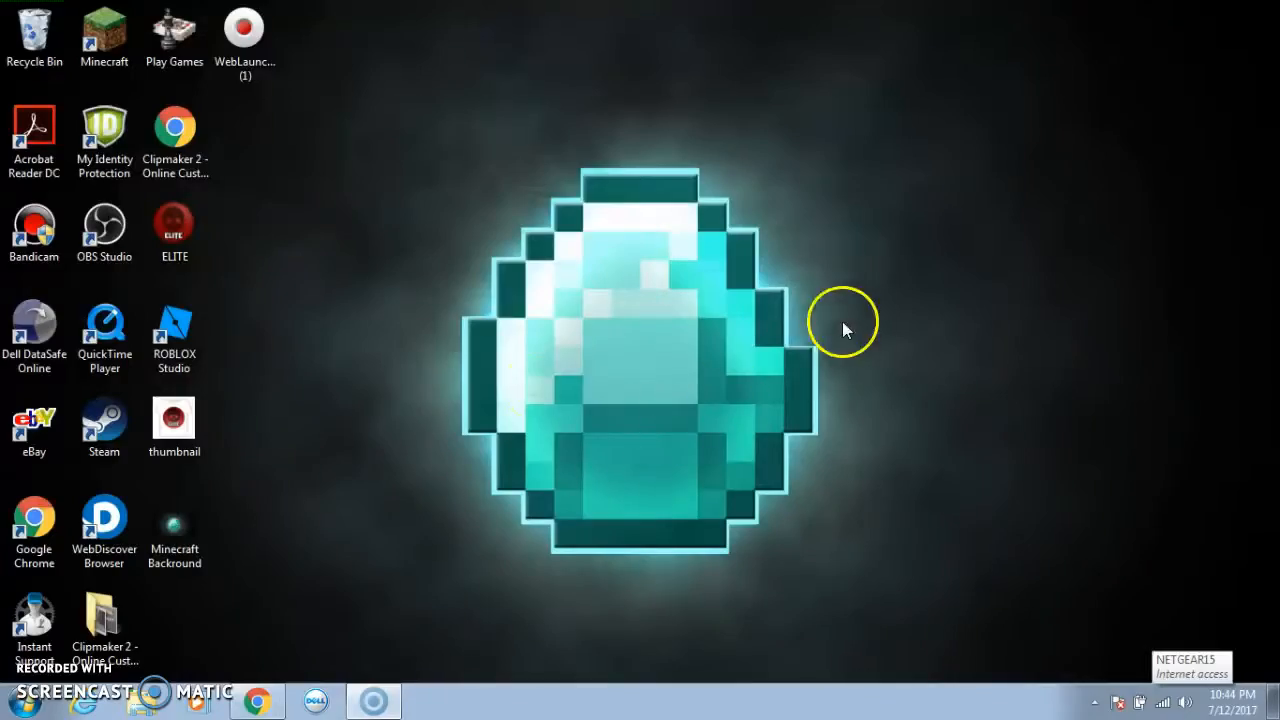
{"action": "mouse_move", "coordinate": [715, 232]}
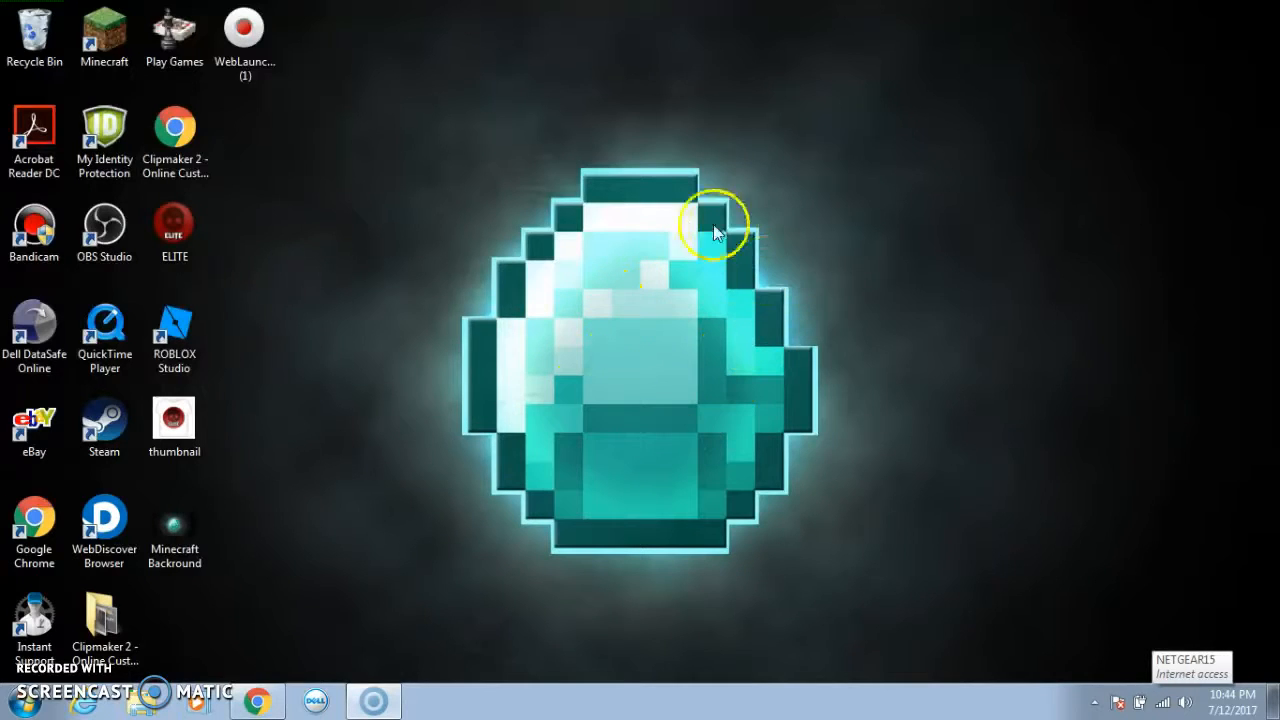
{"action": "mouse_move", "coordinate": [605, 307]}
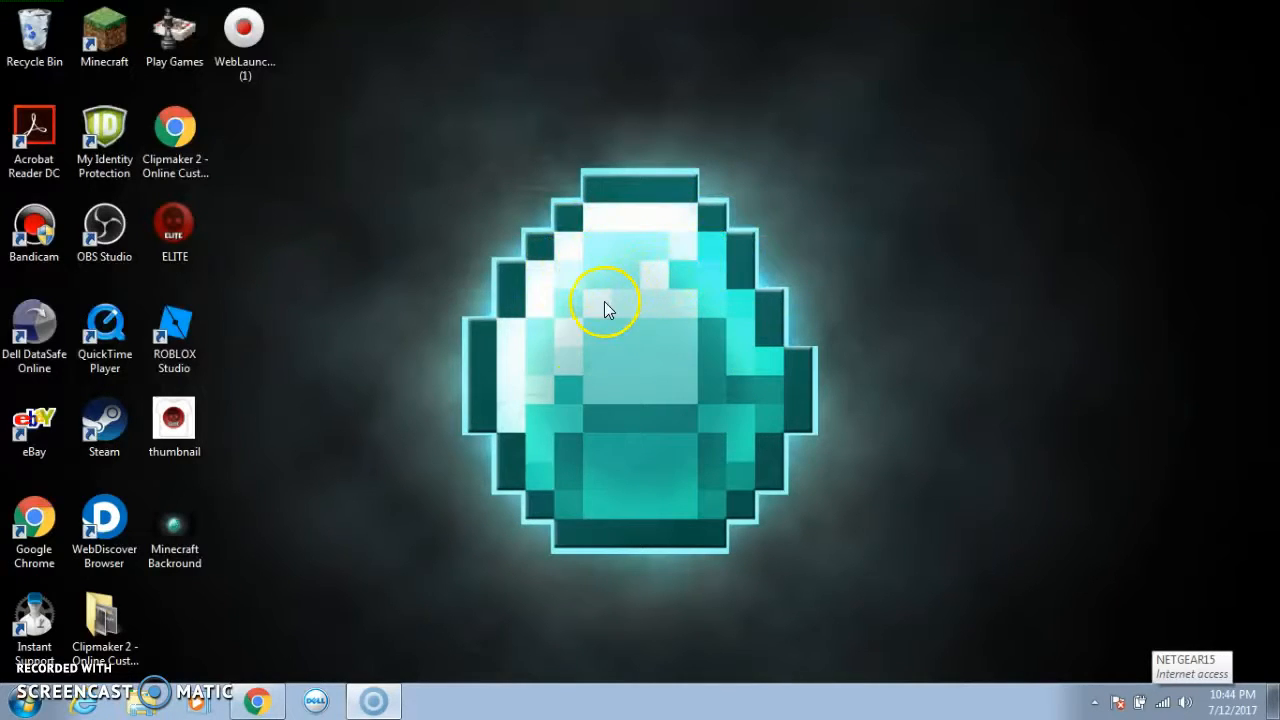
{"action": "mouse_move", "coordinate": [637, 357]}
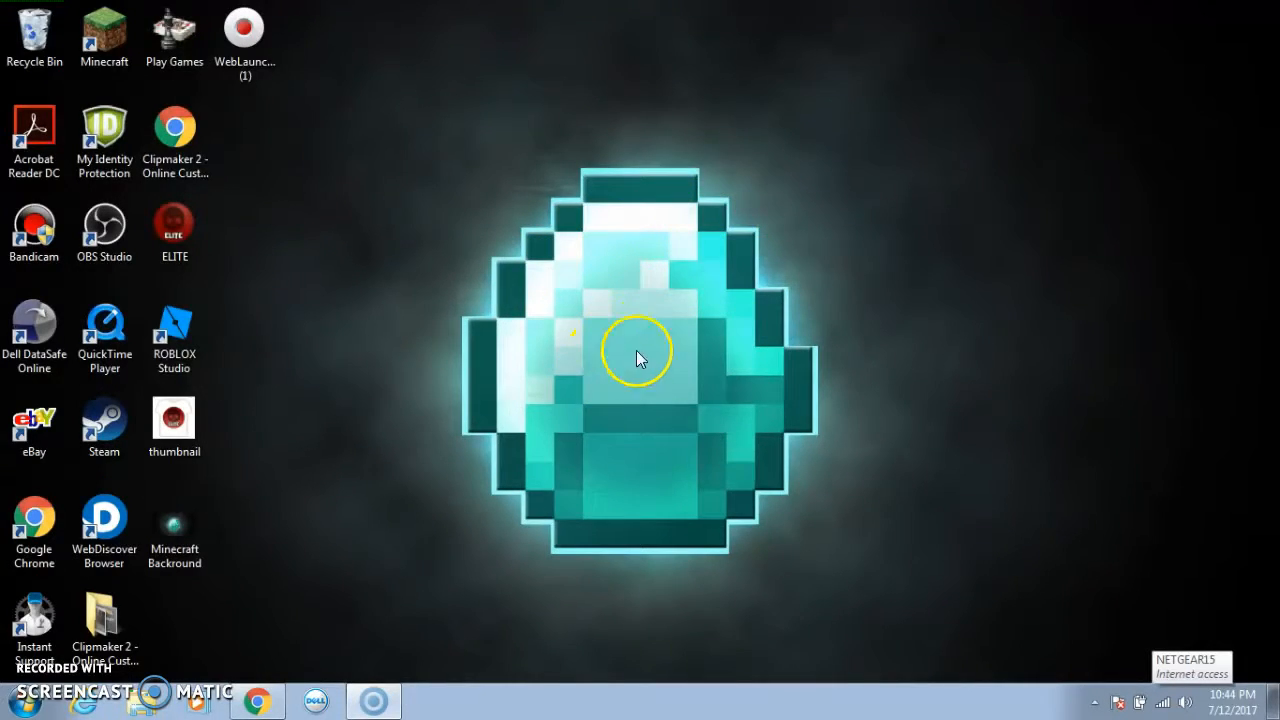
- Type 'Minecraft' into Chrome to search for minecraft backgrounds
{"action": "left_click_drag", "start_coordinate": [640, 355], "coordinate": [250, 660]}
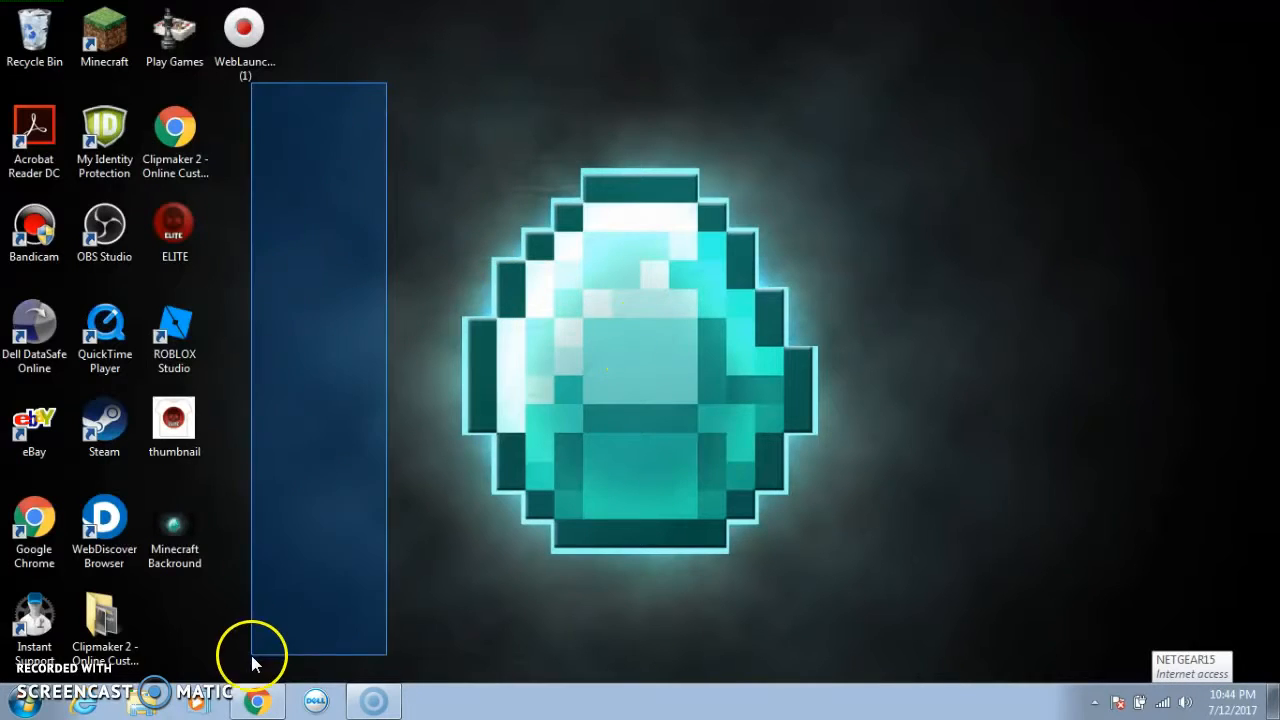
{"action": "left_click_drag", "start_coordinate": [250, 660], "coordinate": [850, 625]}
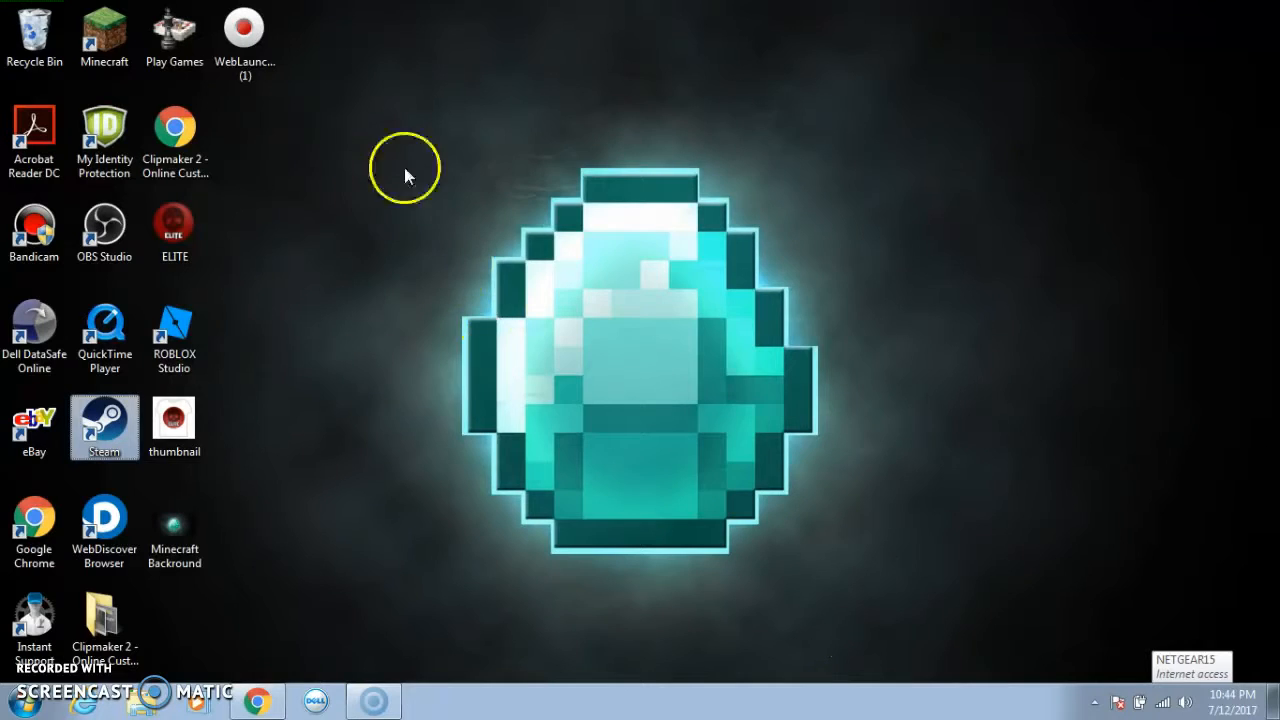
{"action": "mouse_move", "coordinate": [700, 305]}
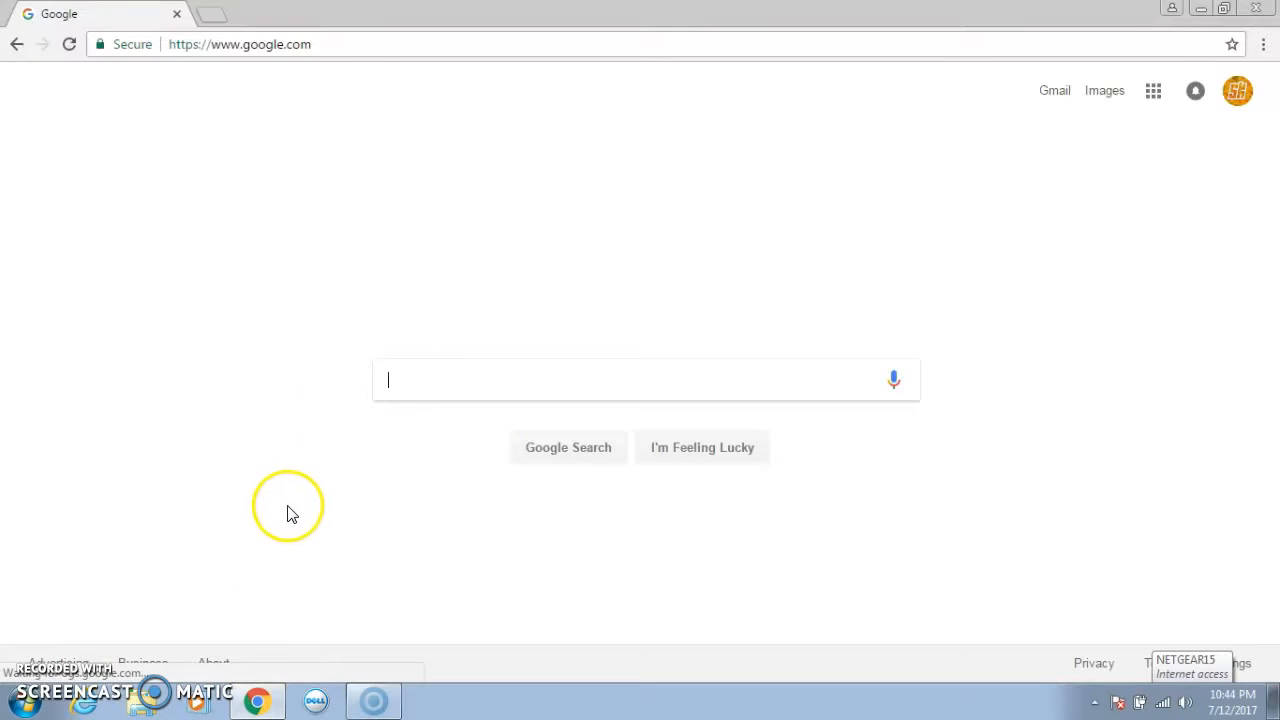
{"action": "mouse_move", "coordinate": [143, 438]}
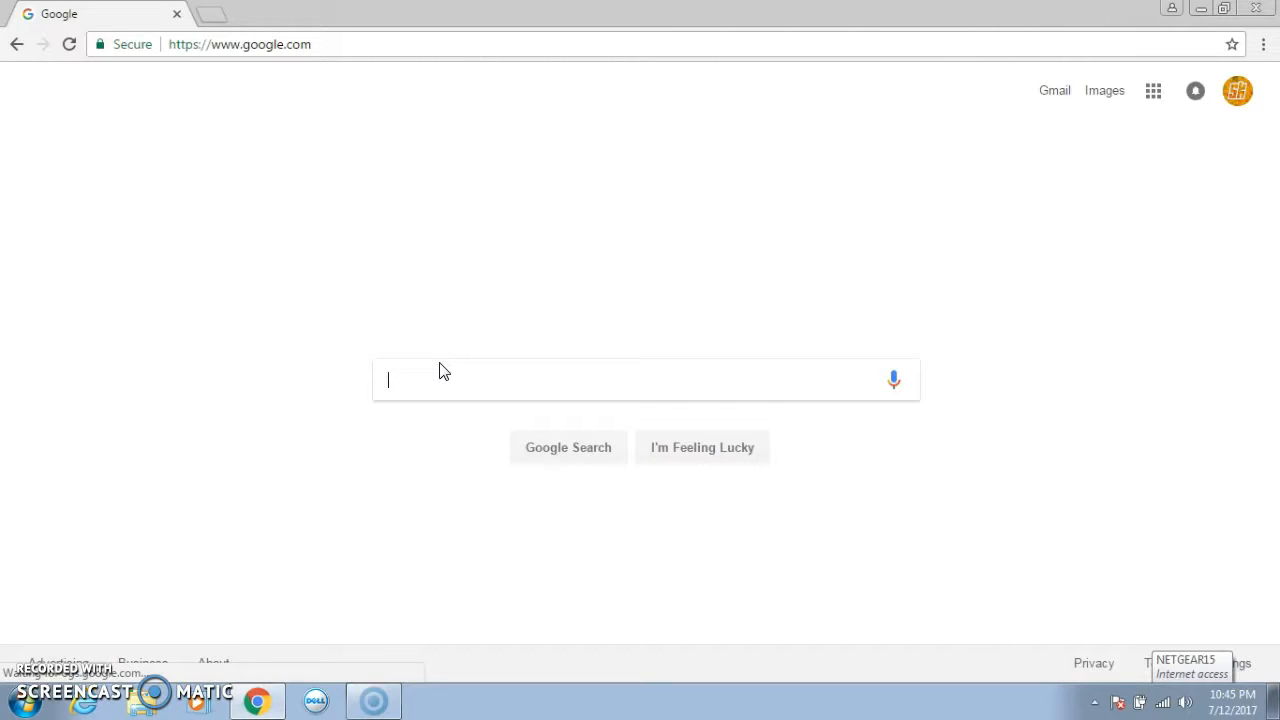
{"action": "mouse_move", "coordinate": [447, 397]}
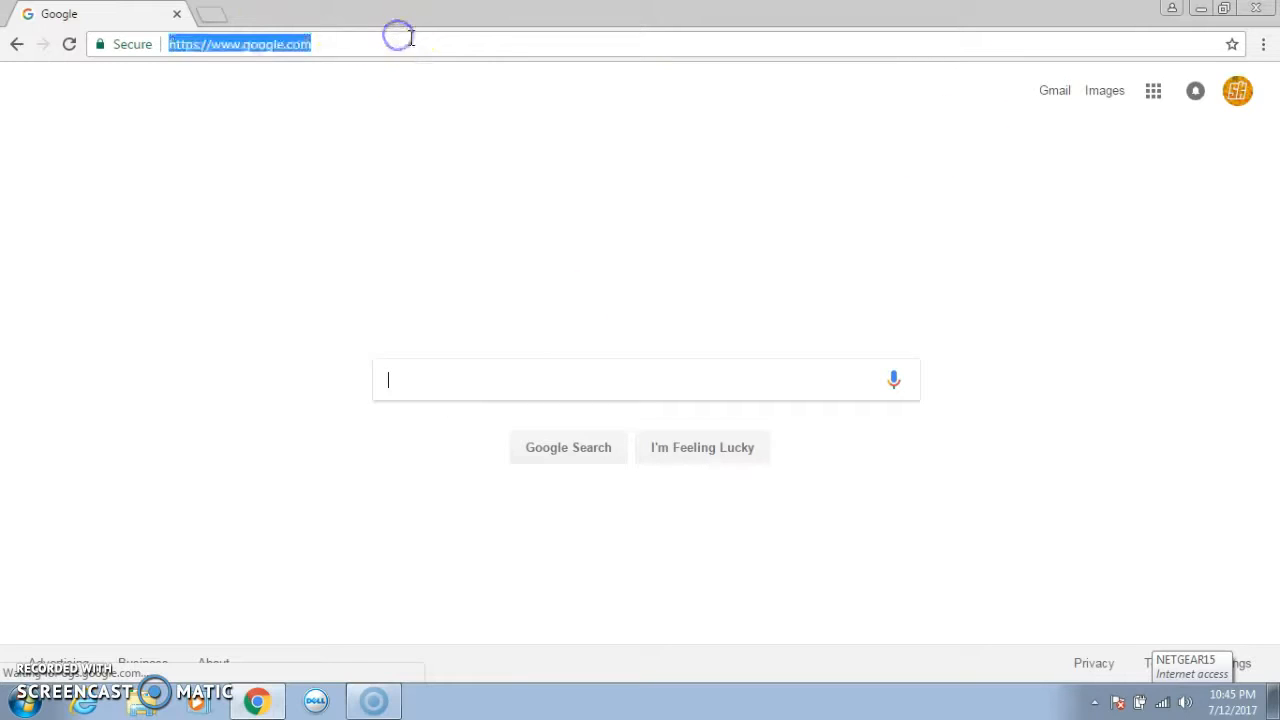
{"action": "type", "text": "M"}
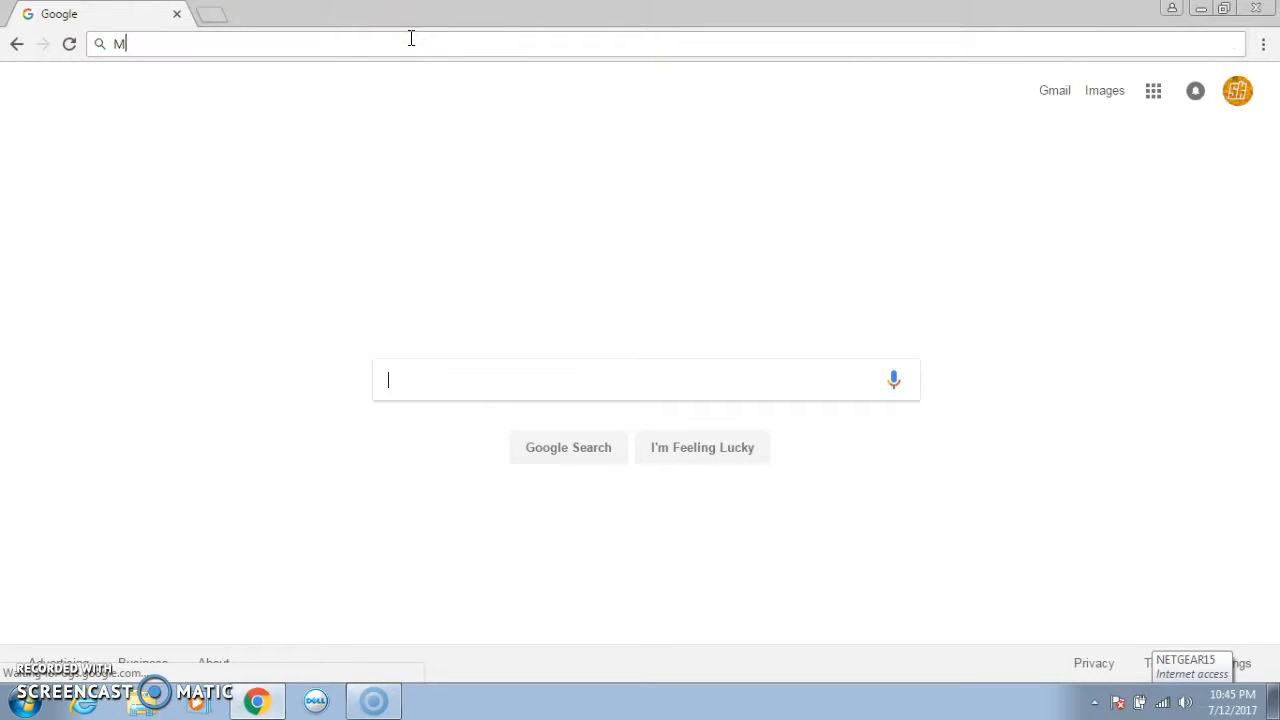
{"action": "type", "text": "inec"}
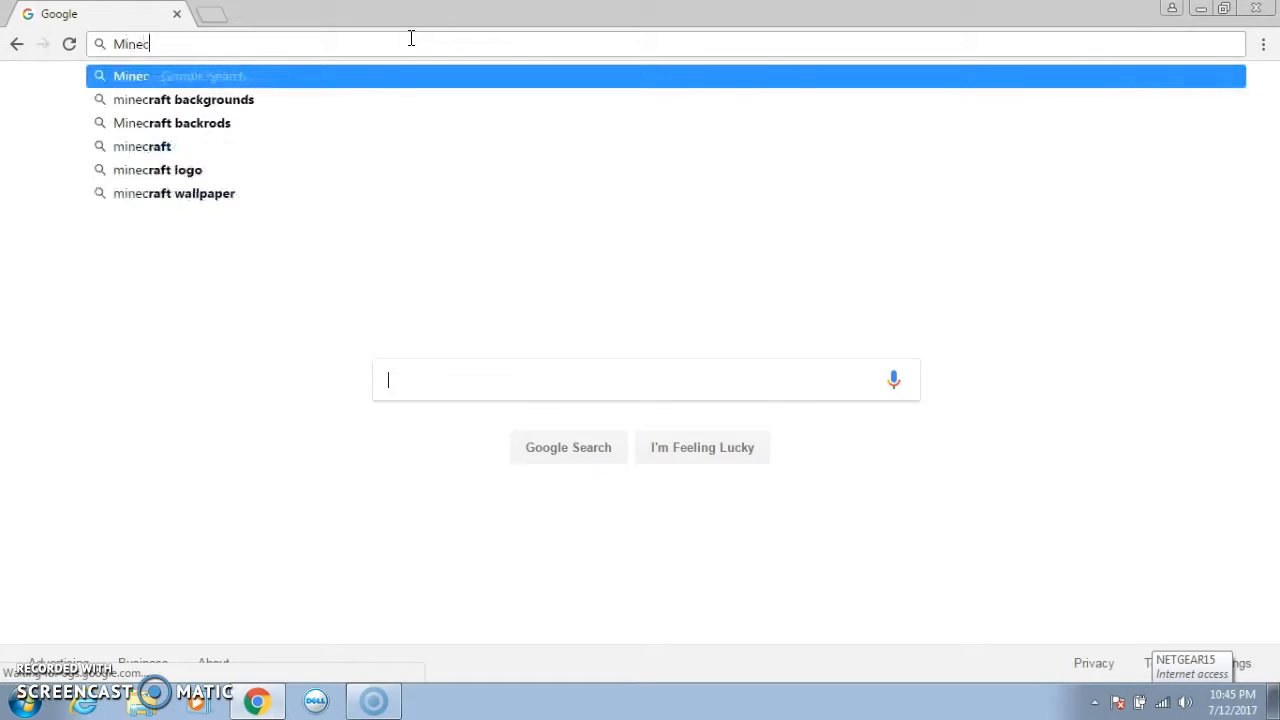
{"action": "type", "text": "raft M"}
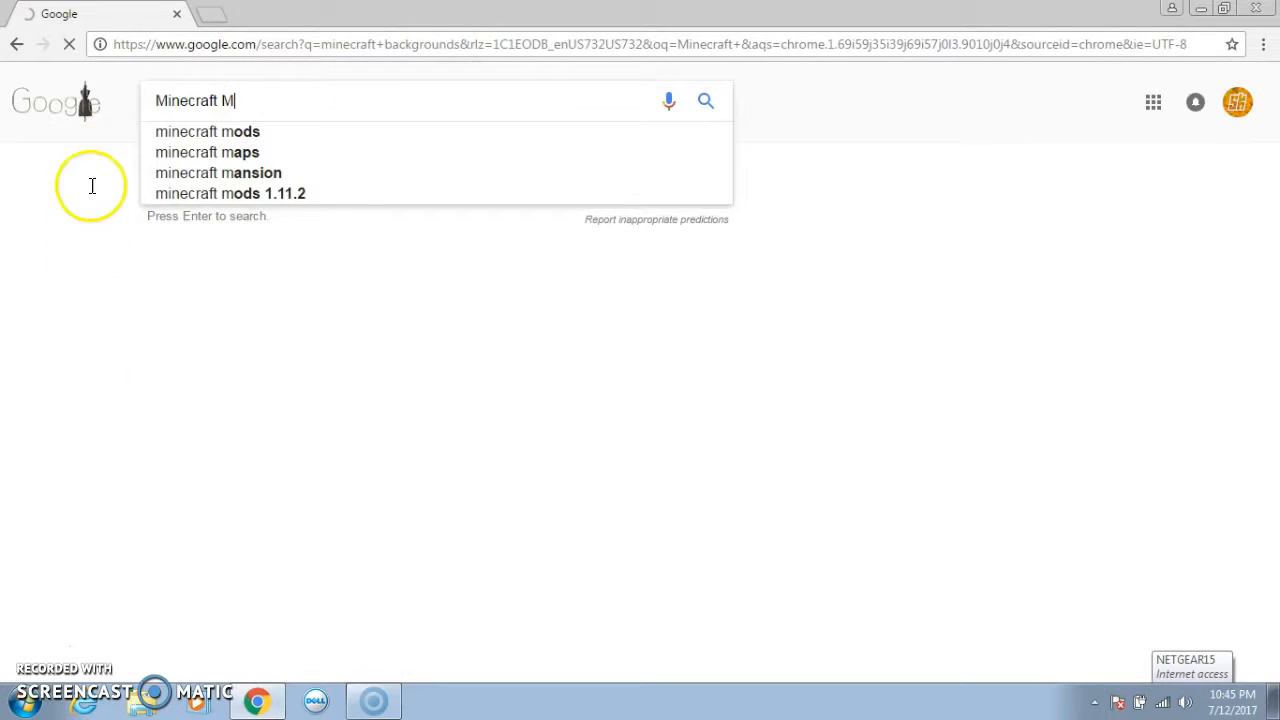
{"action": "mouse_move", "coordinate": [185, 492]}
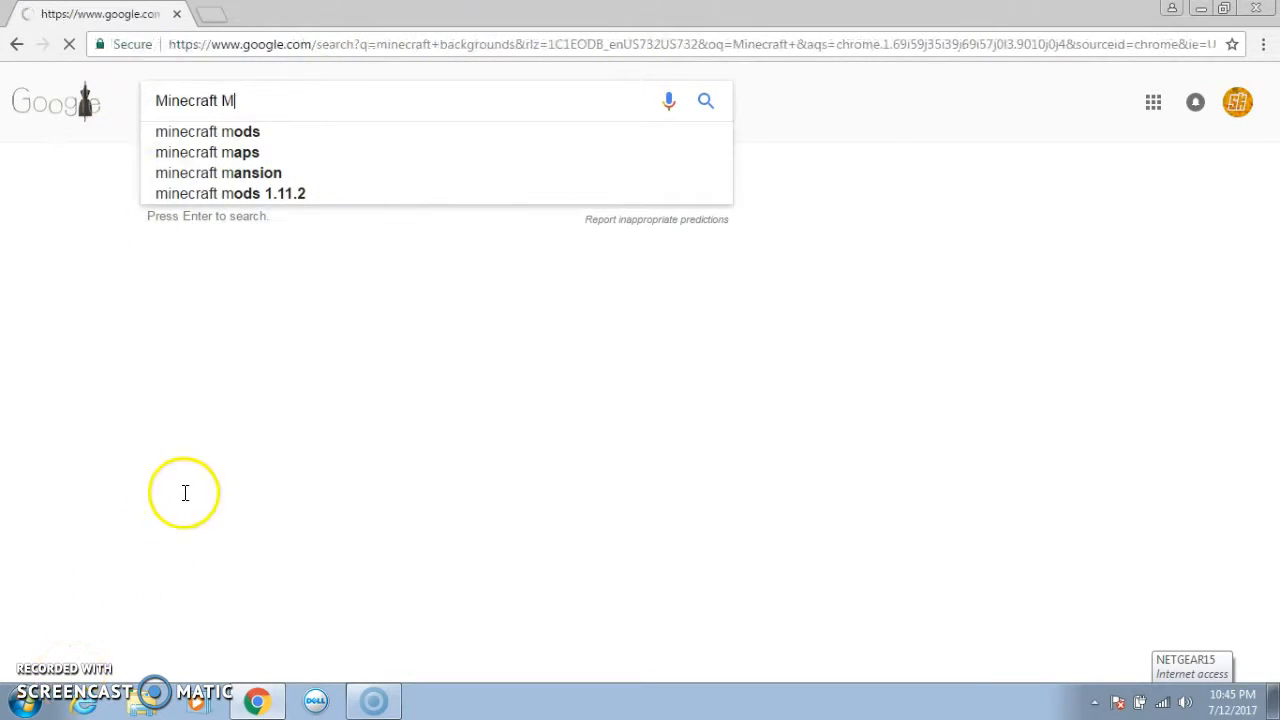
{"action": "mouse_move", "coordinate": [622, 505]}
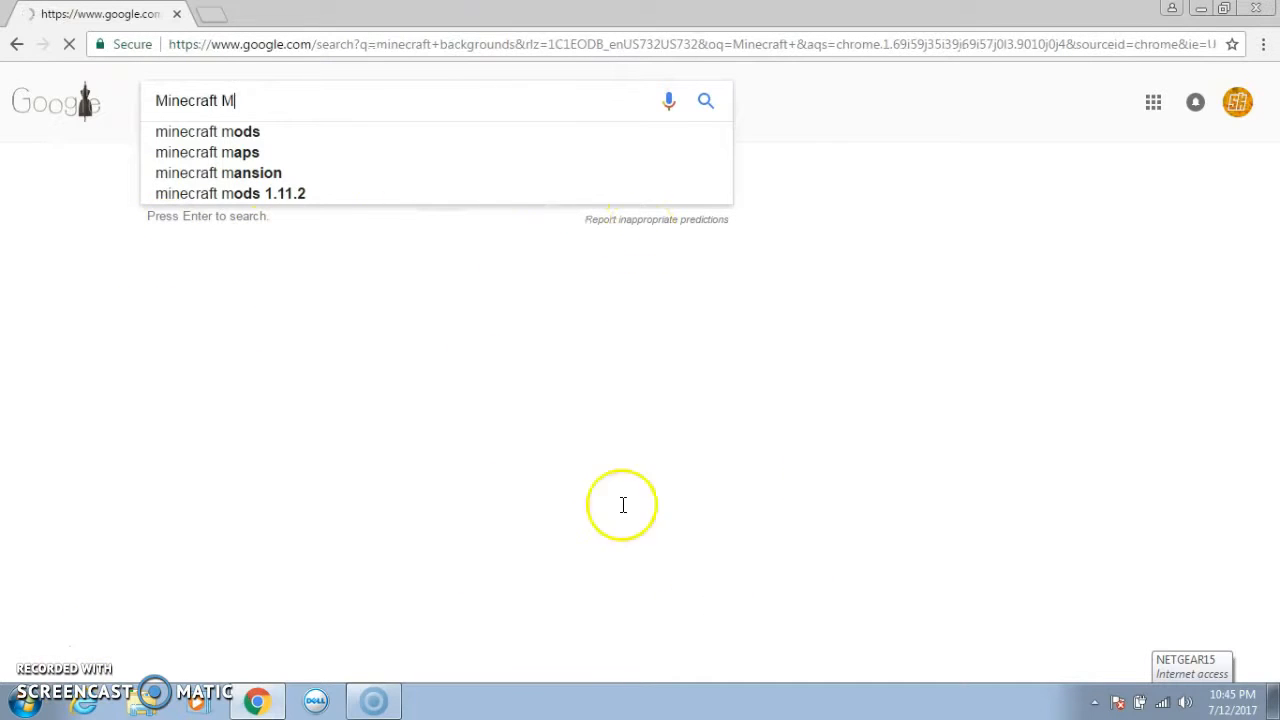
- Load the Google results for 'minecraft backgrounds' with the image thumbnail grid
{"action": "key", "text": "Return"}
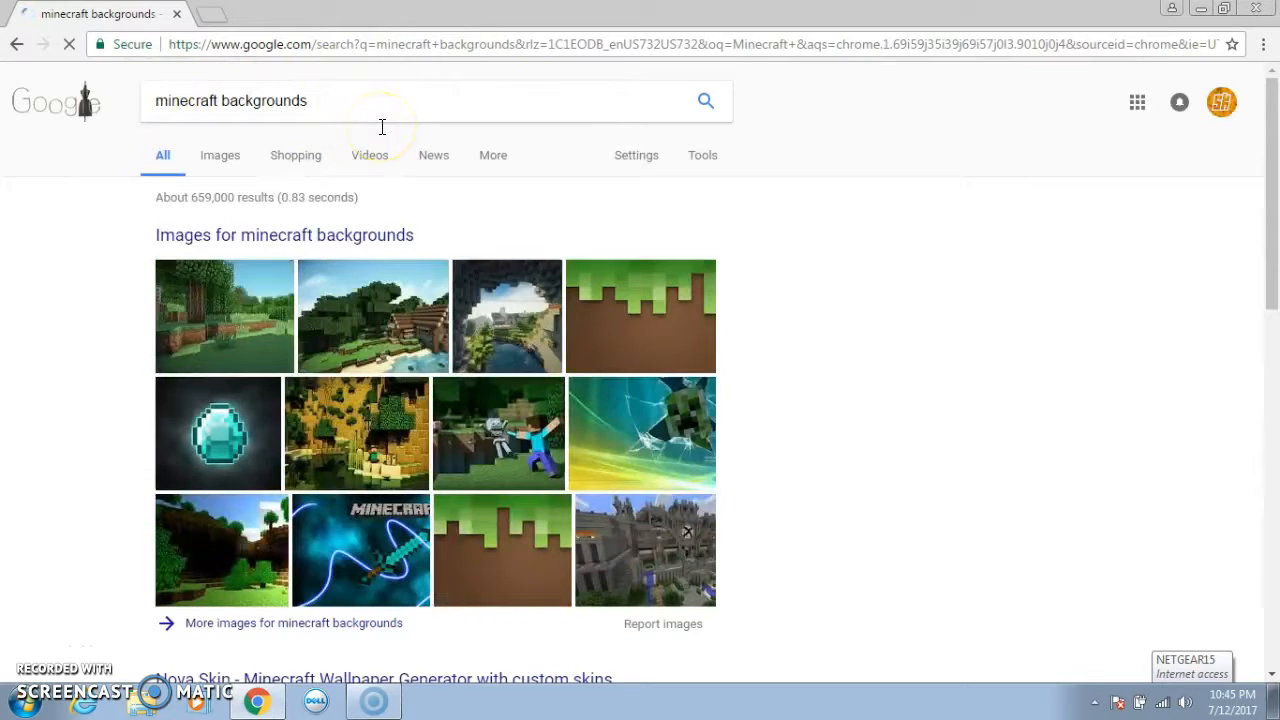
{"action": "mouse_move", "coordinate": [497, 355]}
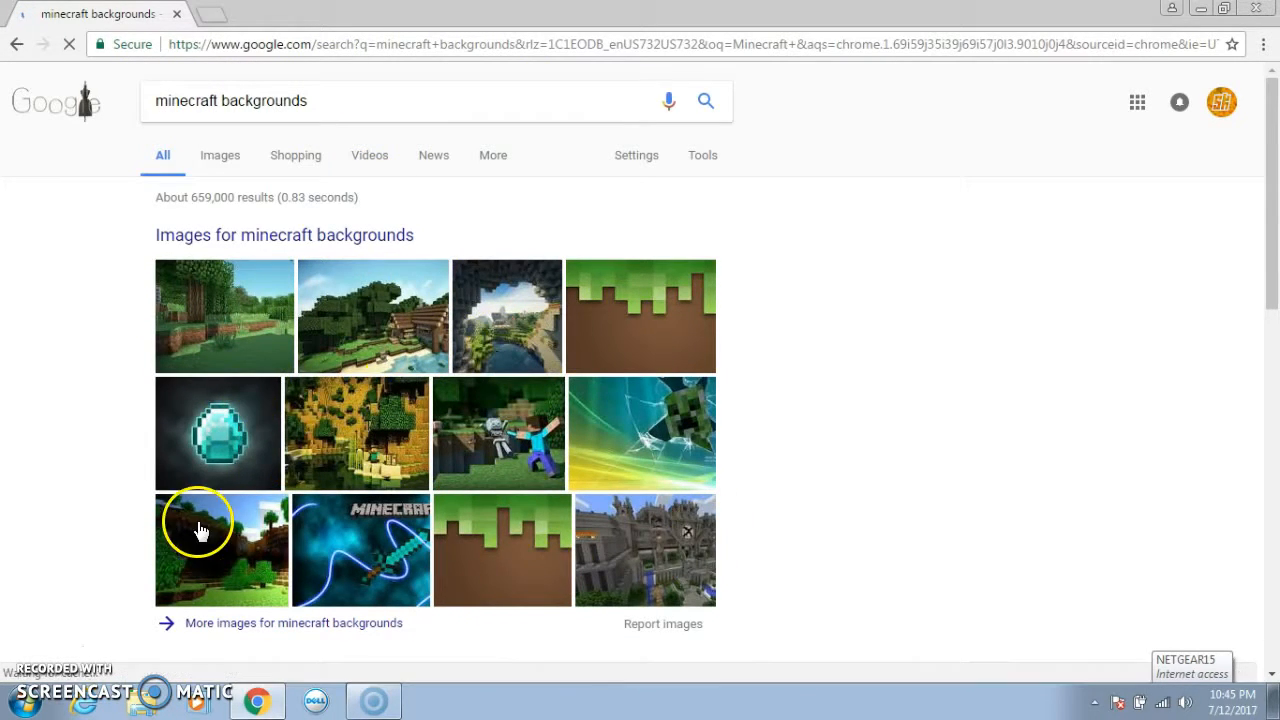
{"action": "mouse_move", "coordinate": [205, 440]}
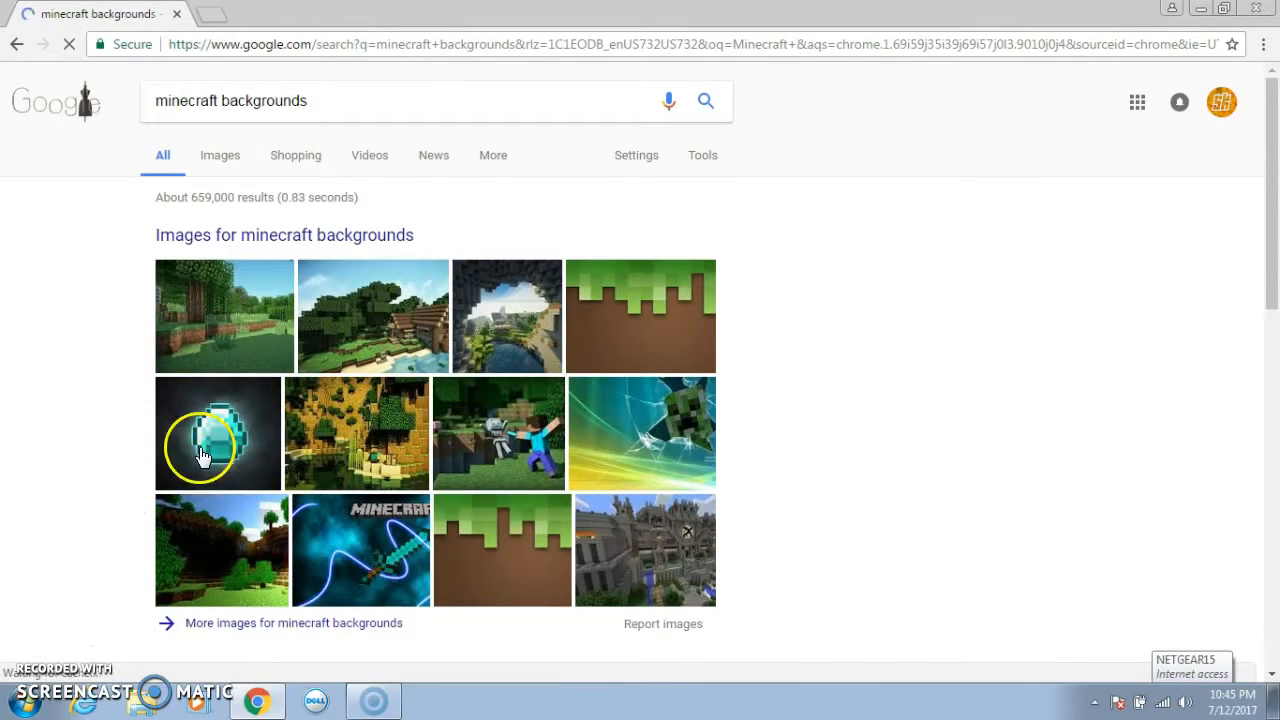
{"action": "mouse_move", "coordinate": [218, 433]}
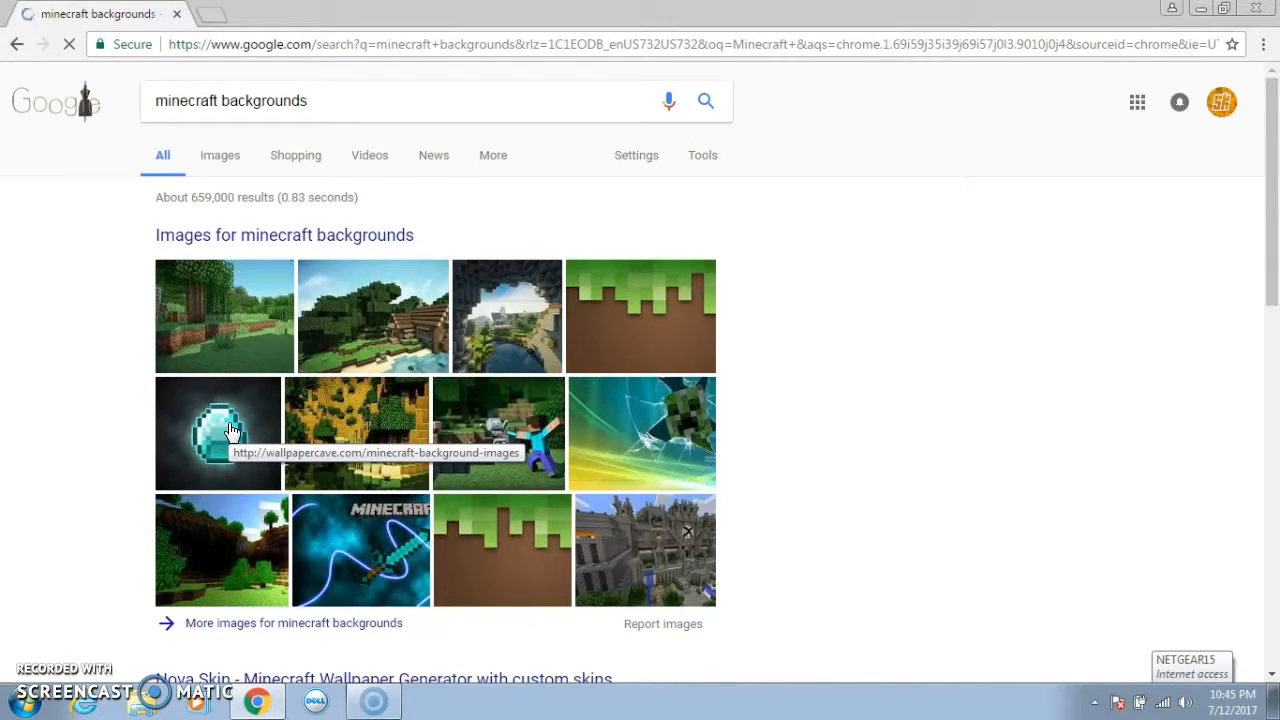
- Expand the glowing diamond thumbnail into Google's large image preview
{"action": "left_click", "coordinate": [218, 432]}
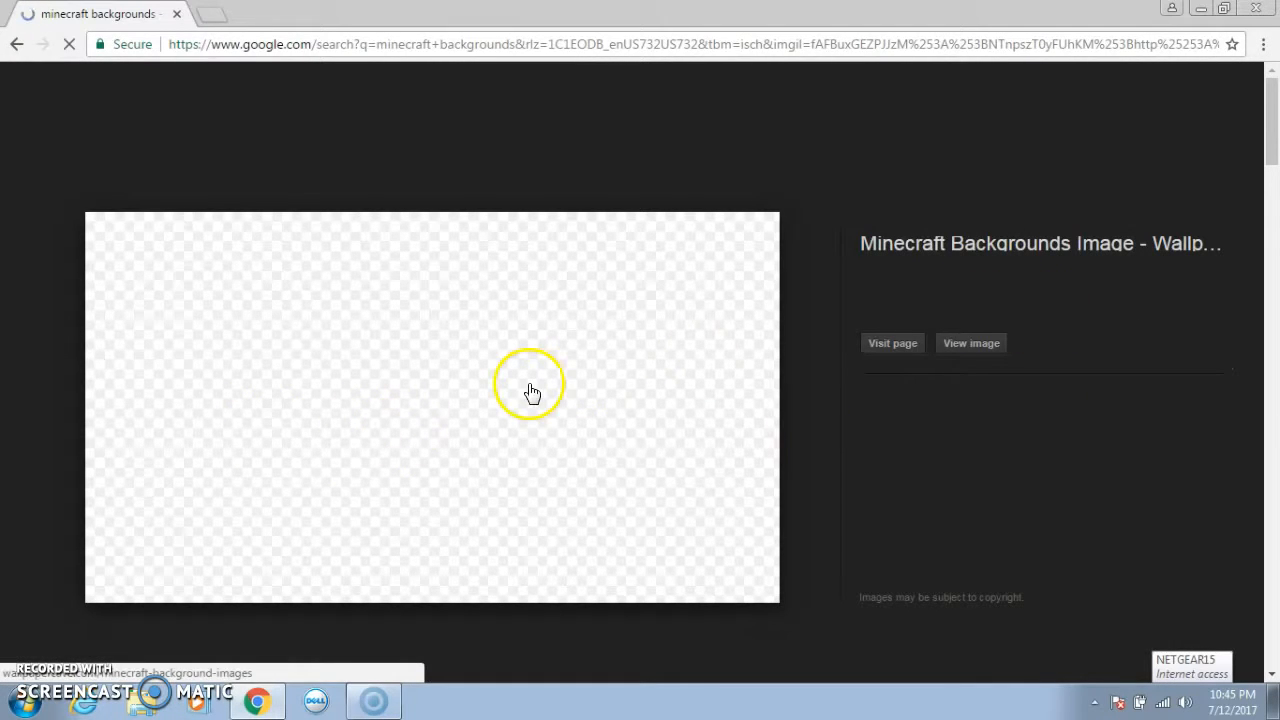
{"action": "mouse_move", "coordinate": [447, 409]}
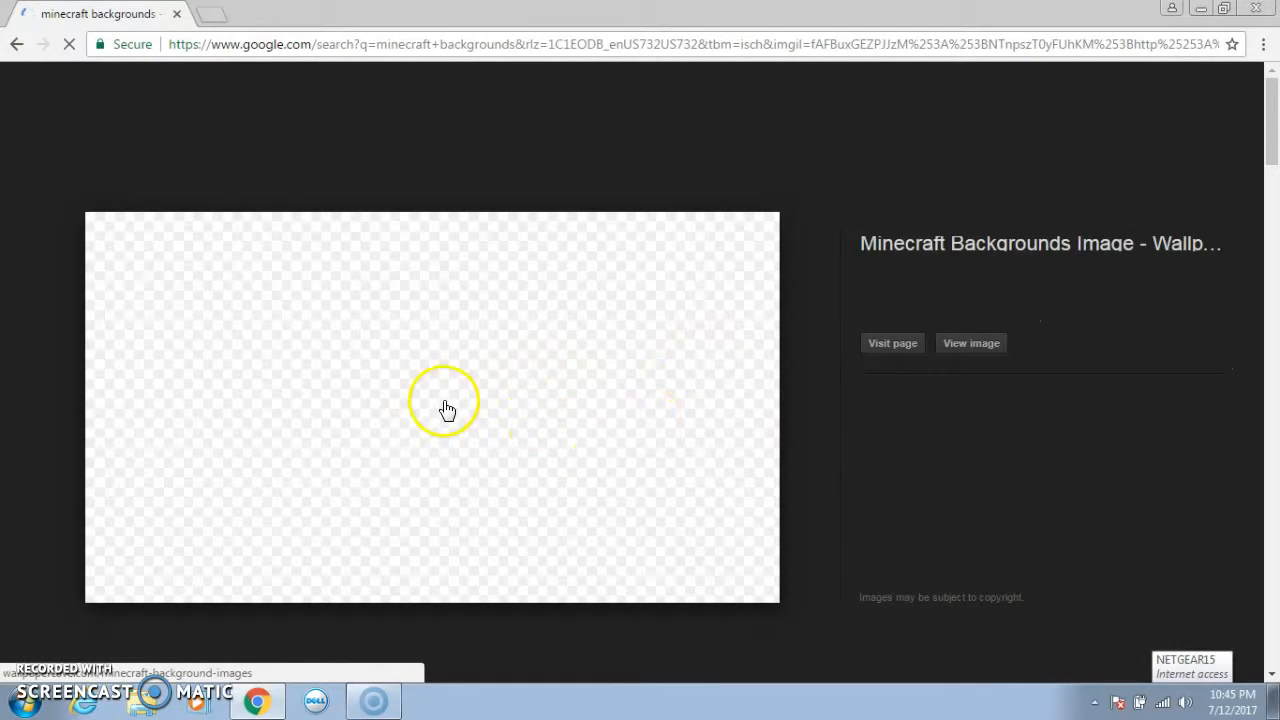
{"action": "mouse_move", "coordinate": [495, 320]}
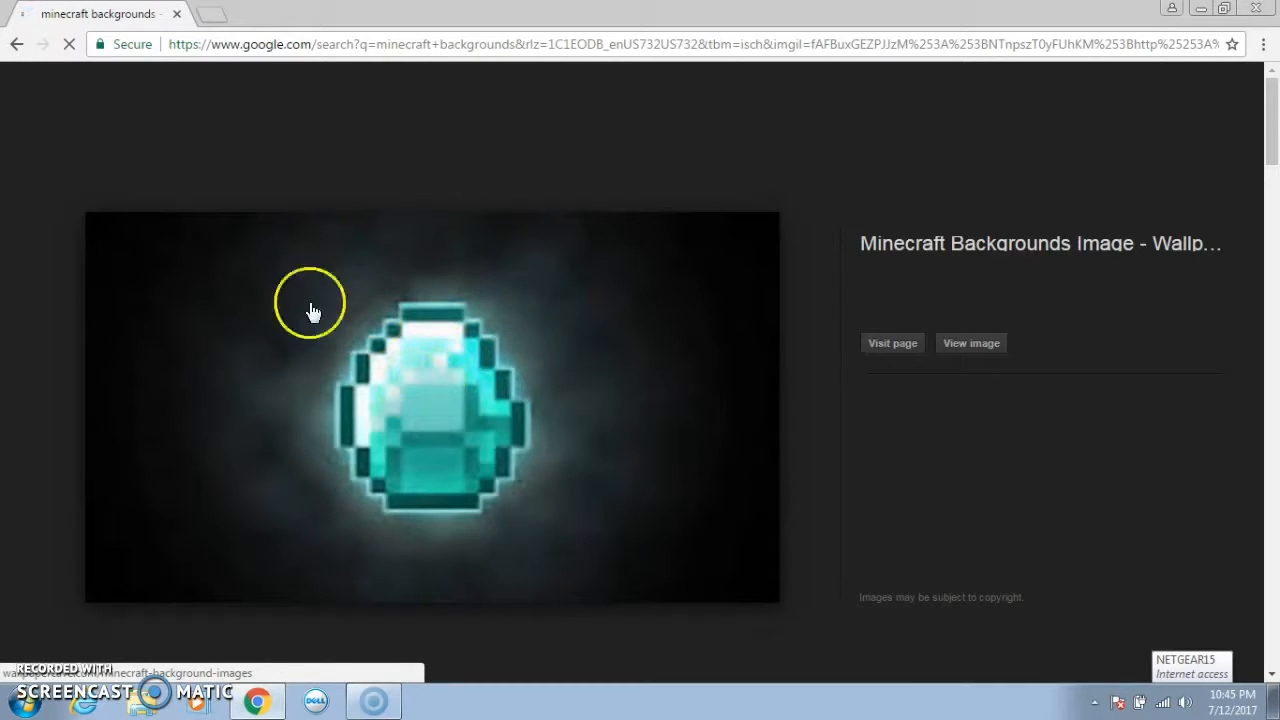
{"action": "mouse_move", "coordinate": [460, 220]}
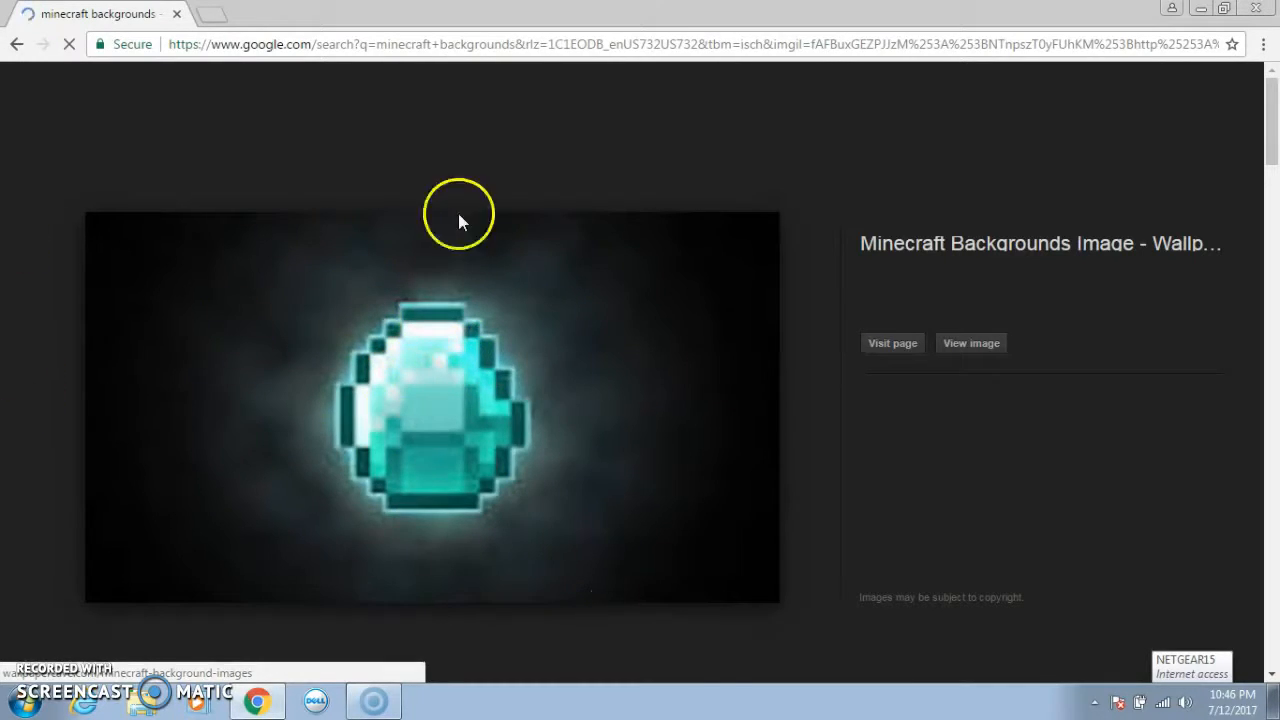
{"action": "mouse_move", "coordinate": [172, 305]}
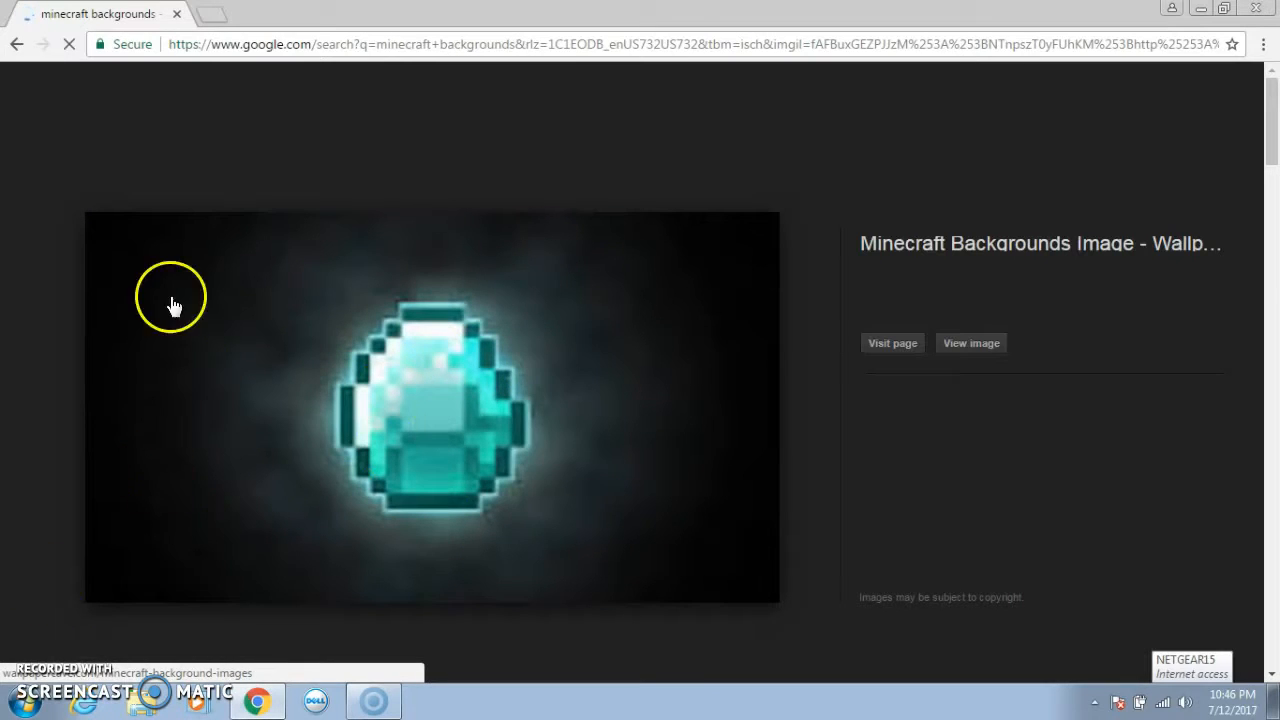
{"action": "mouse_move", "coordinate": [573, 487]}
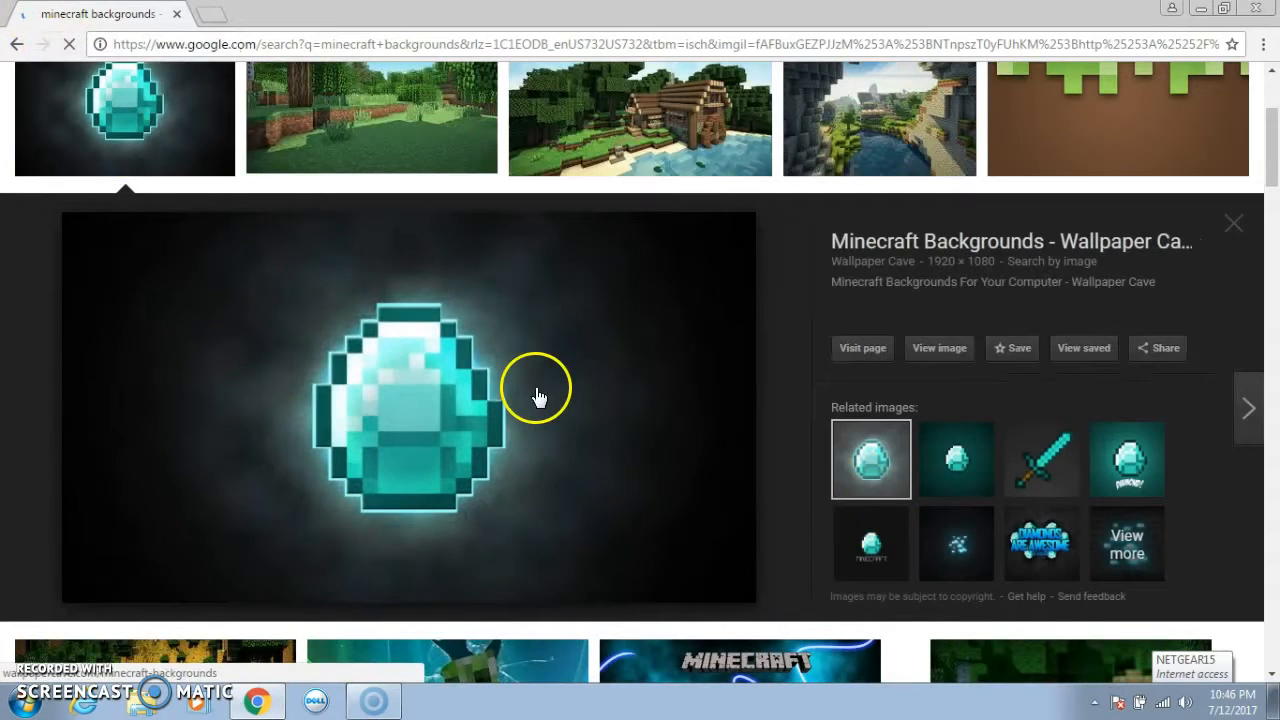
{"action": "mouse_move", "coordinate": [518, 305]}
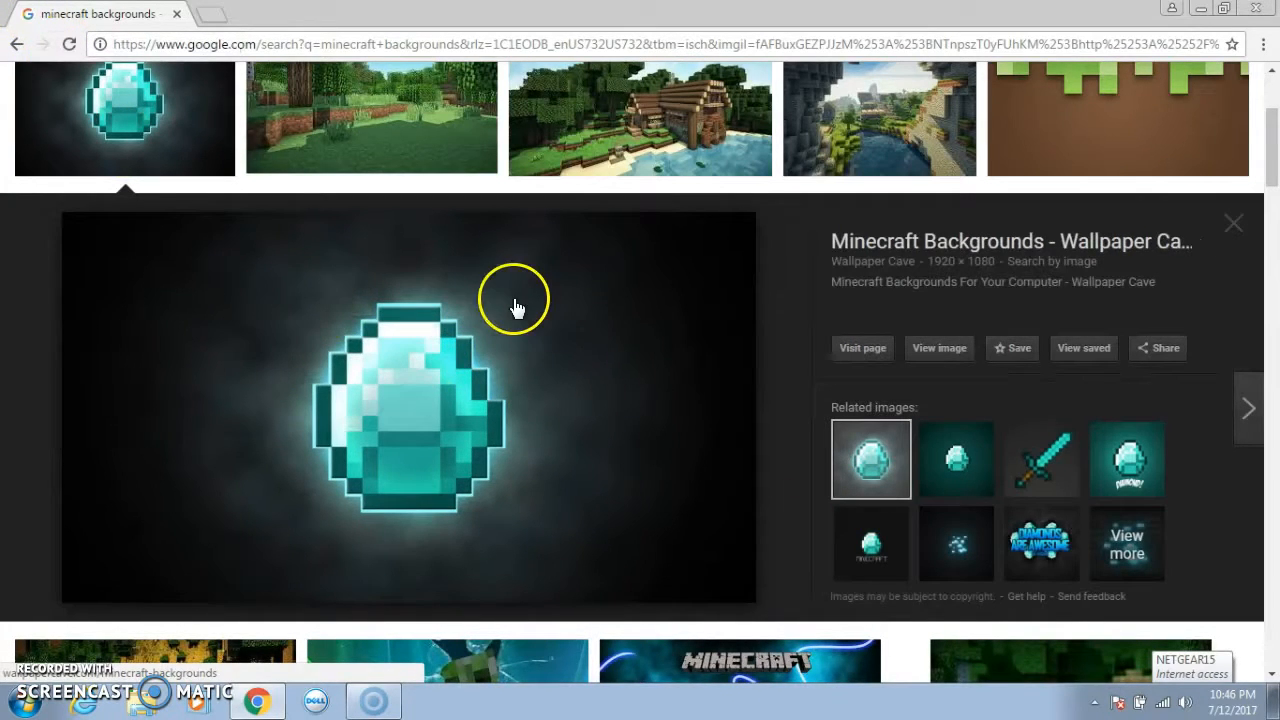
{"action": "mouse_move", "coordinate": [150, 700]}
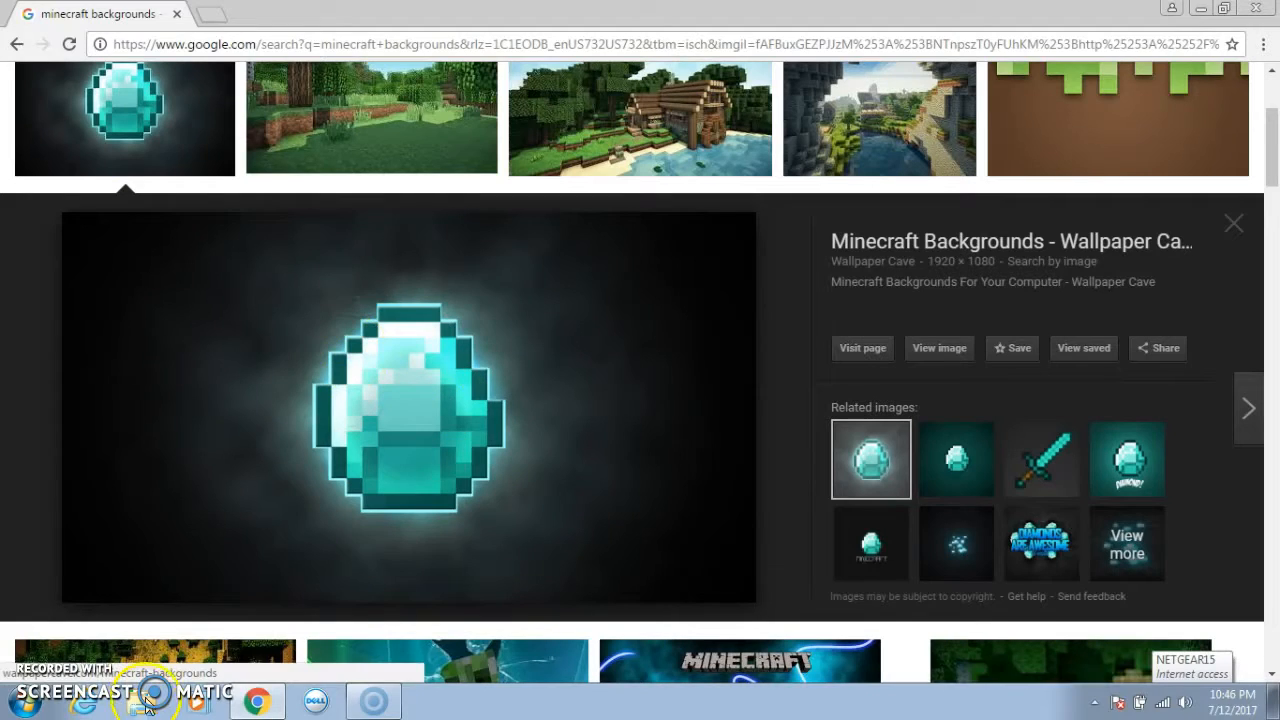
{"action": "mouse_move", "coordinate": [140, 705]}
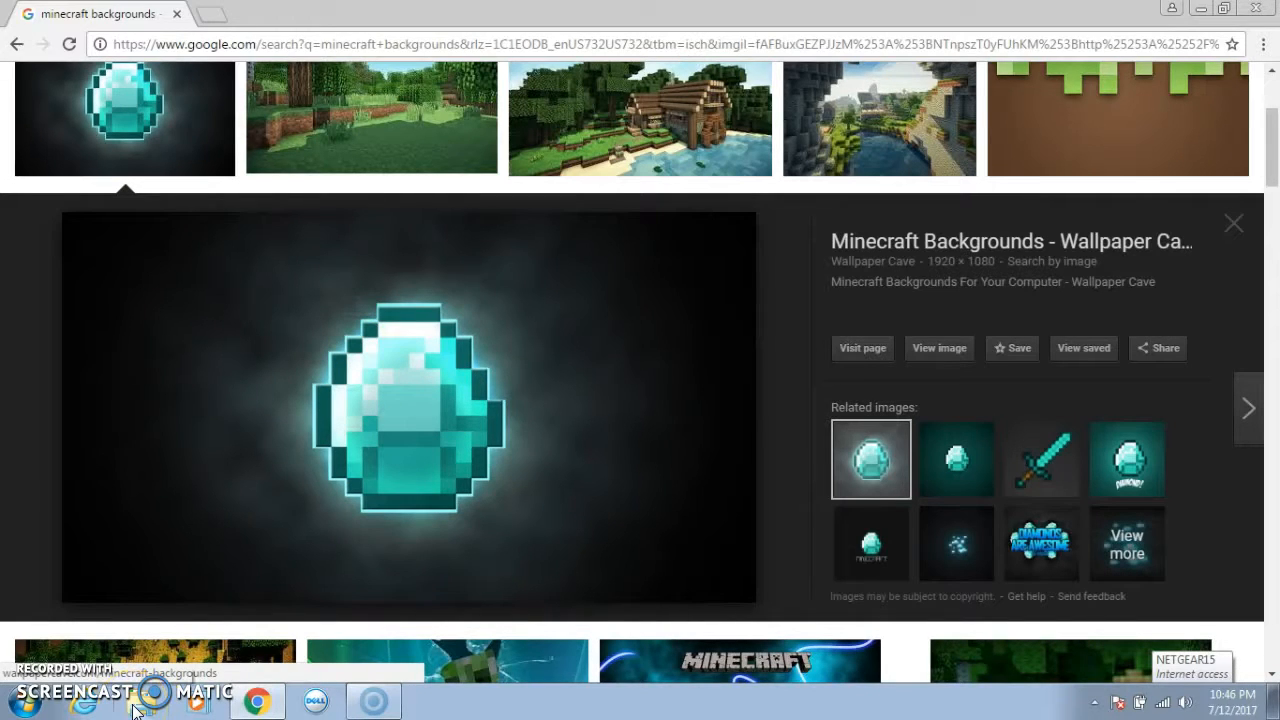
{"action": "mouse_move", "coordinate": [168, 403]}
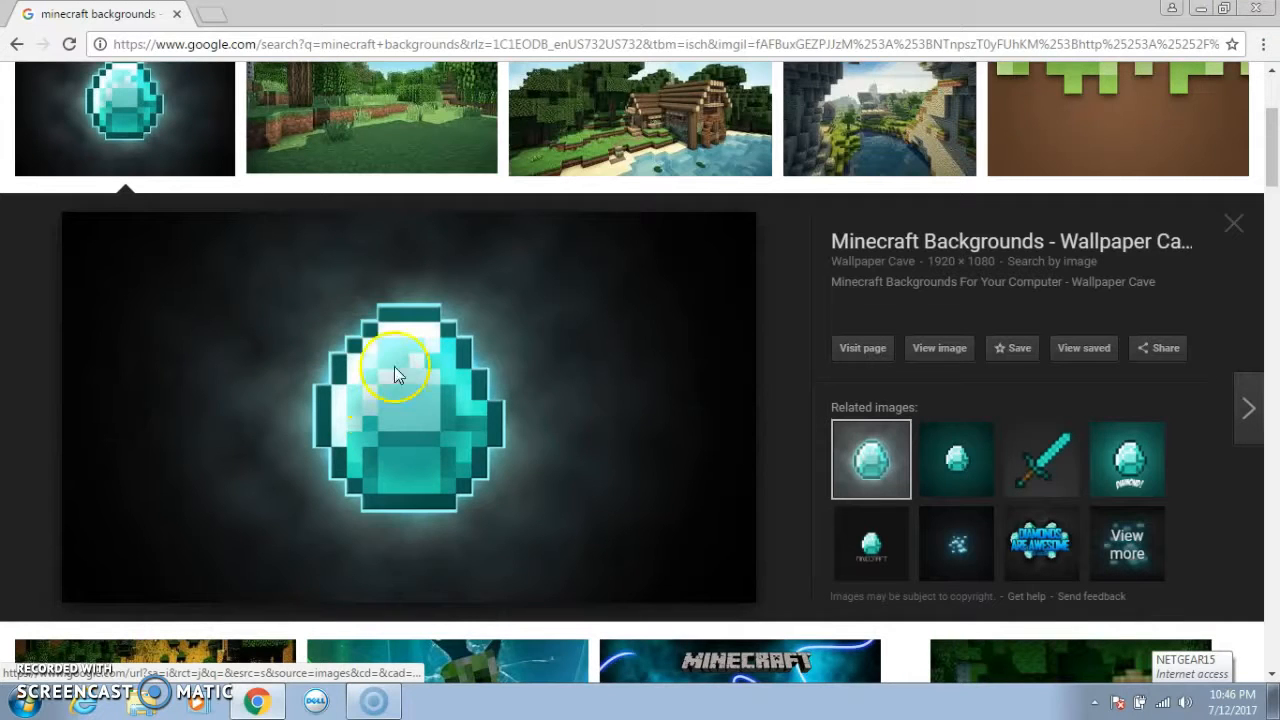
- Open the context menu on the enlarged diamond wallpaper image
{"action": "right_click", "coordinate": [395, 375]}
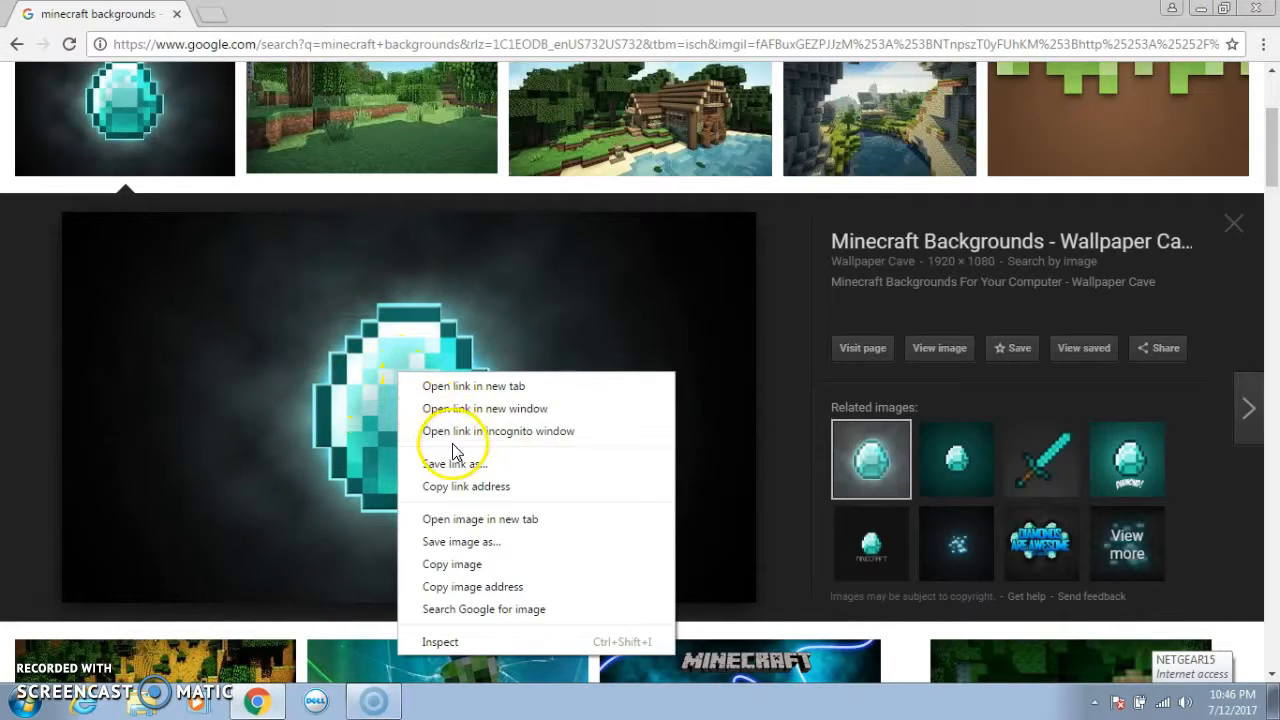
{"action": "mouse_move", "coordinate": [478, 563]}
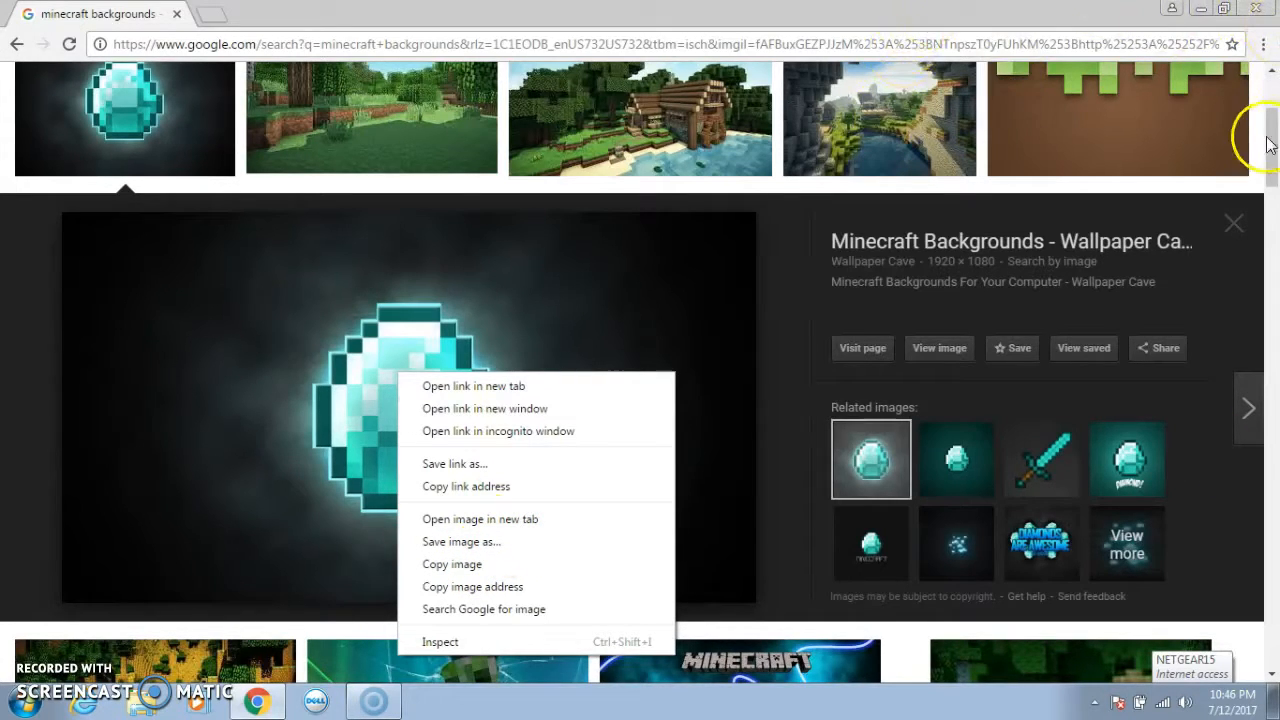
{"action": "mouse_move", "coordinate": [957, 348]}
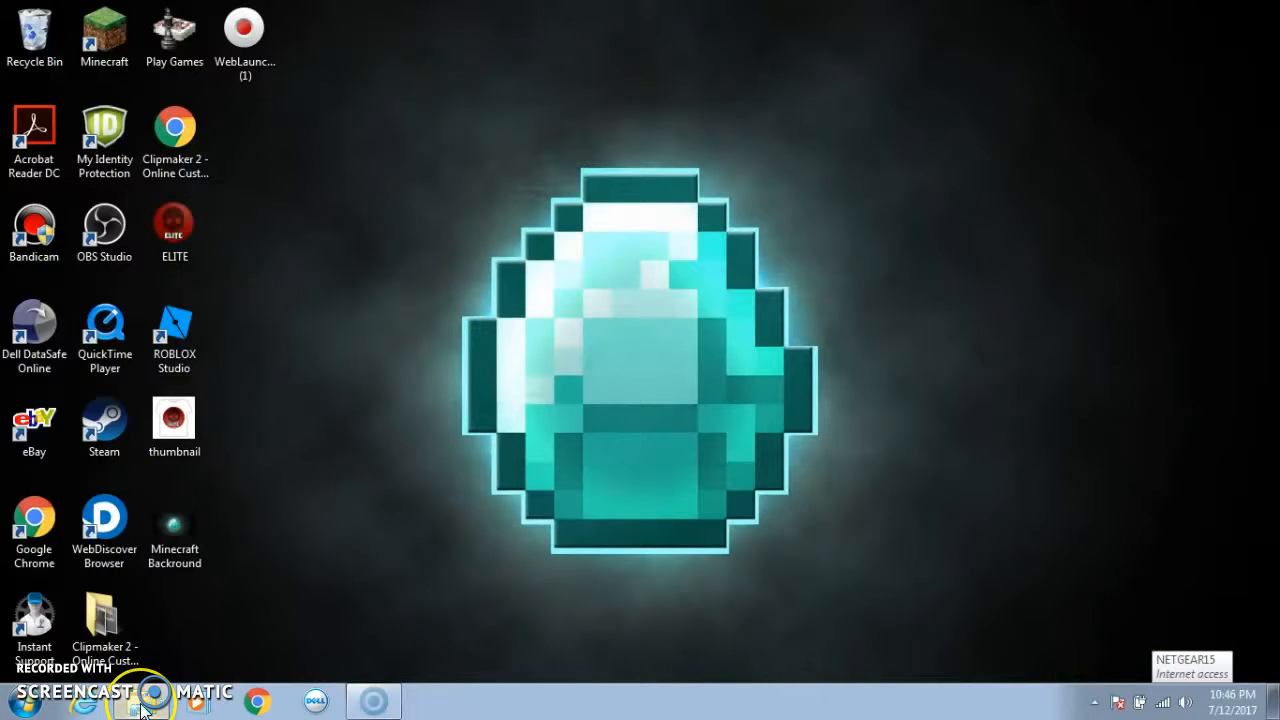
- Select the Minecraft Backround JPEG (1920 x 1080) in Explorer's Desktop folder
{"action": "left_click", "coordinate": [125, 700]}
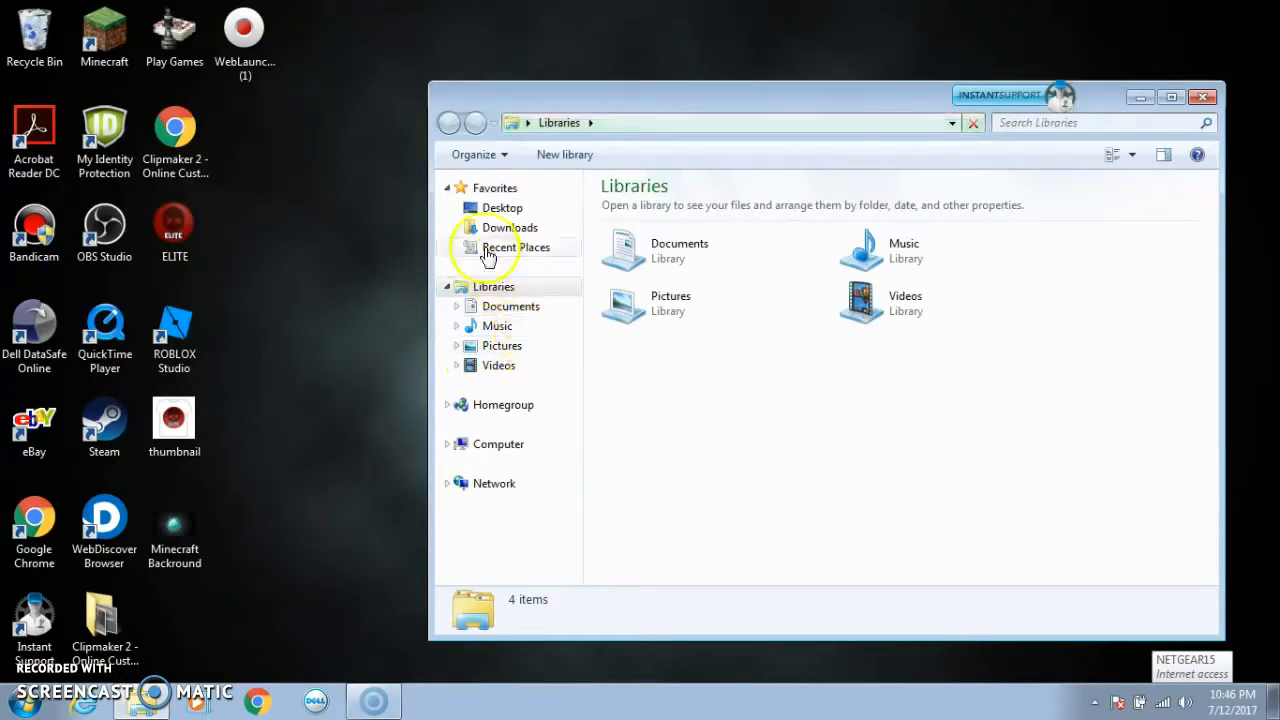
{"action": "left_click", "coordinate": [501, 207]}
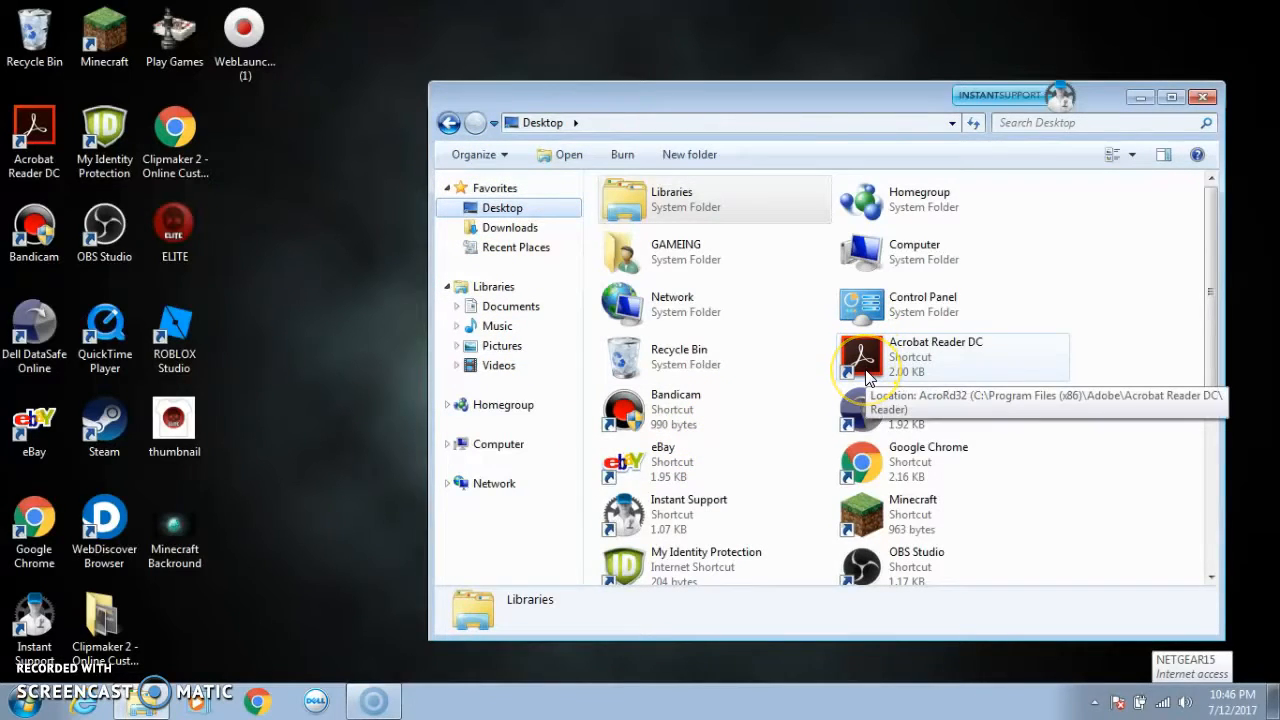
{"action": "mouse_move", "coordinate": [725, 575]}
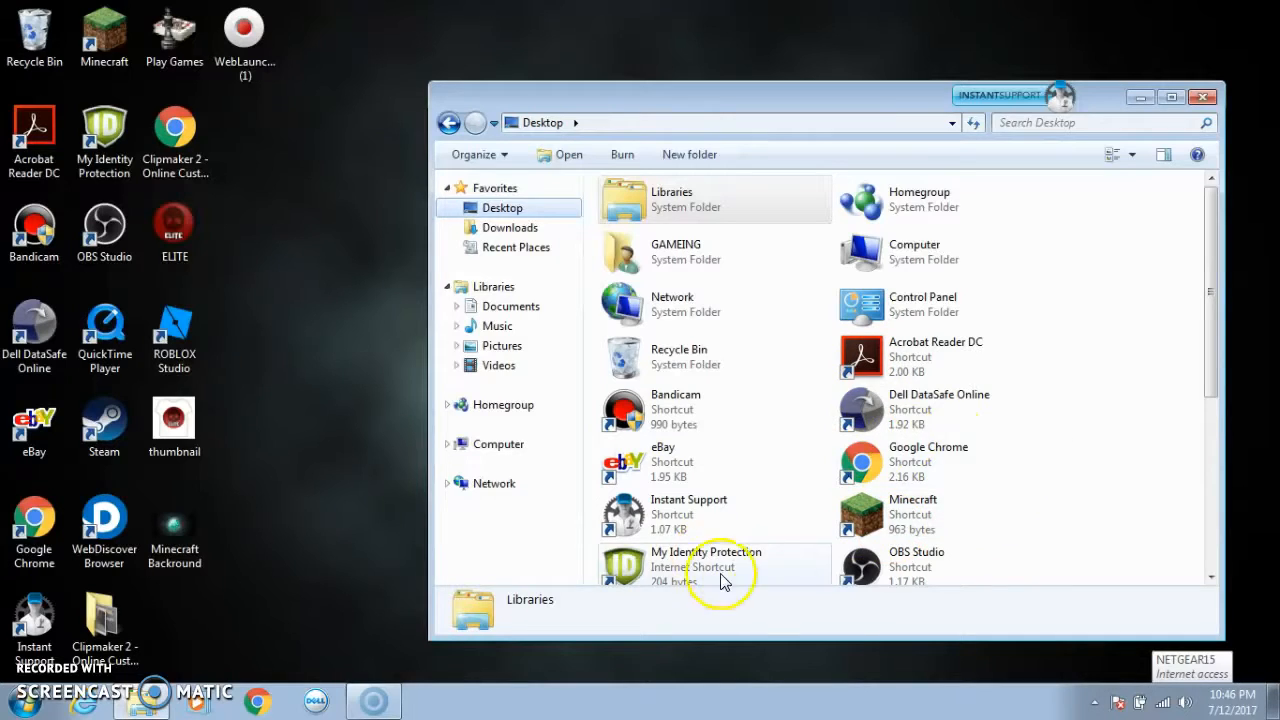
{"action": "scroll", "scroll_direction": "down", "scroll_amount": 3}
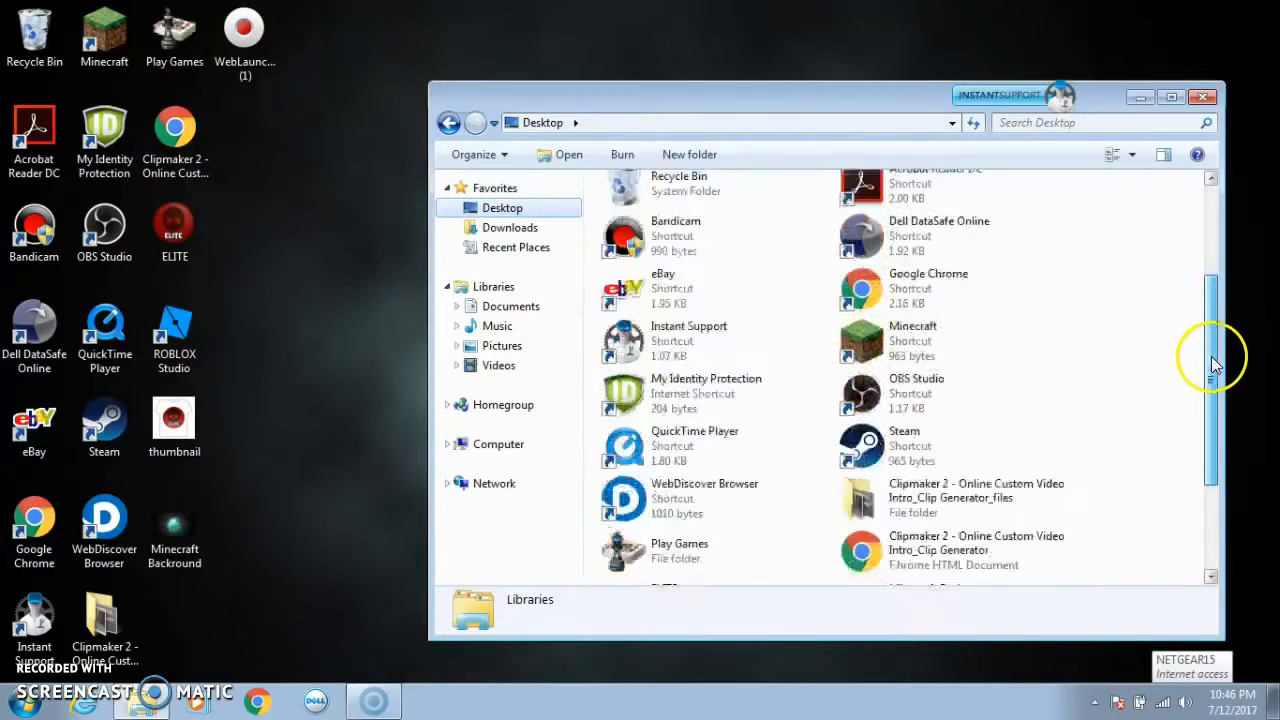
{"action": "scroll", "scroll_direction": "down", "scroll_amount": 3}
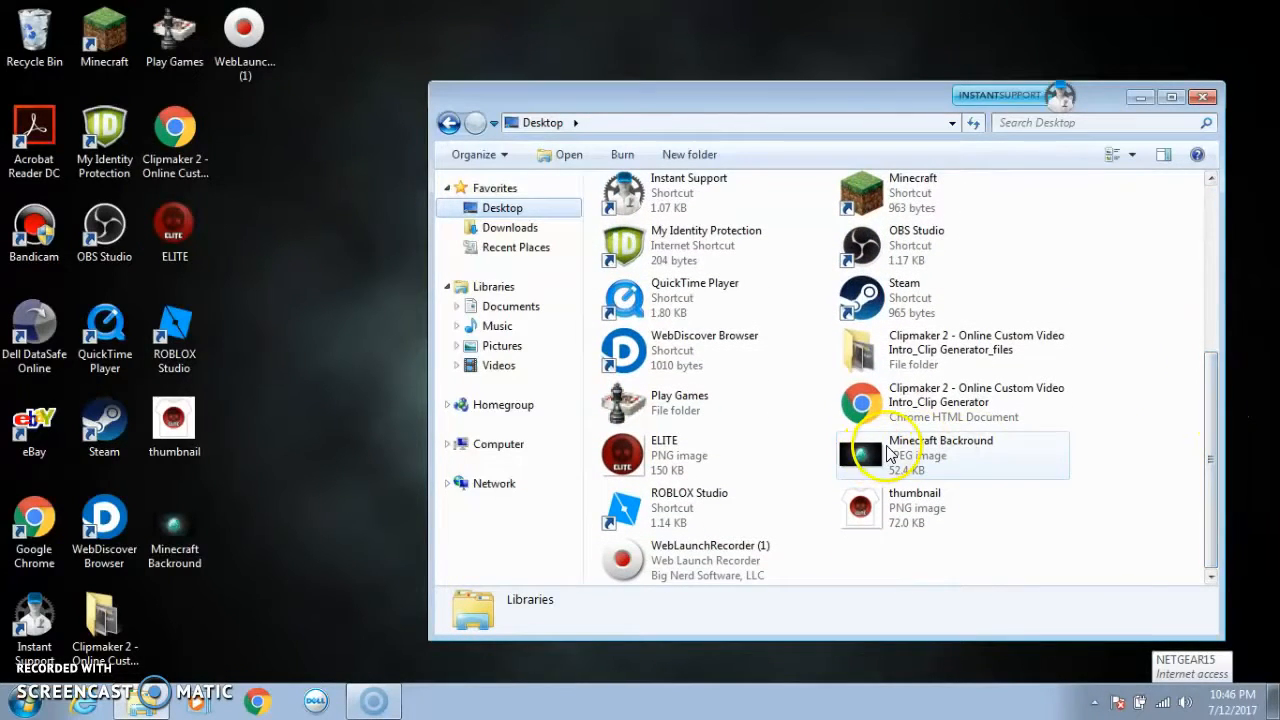
{"action": "mouse_move", "coordinate": [915, 450]}
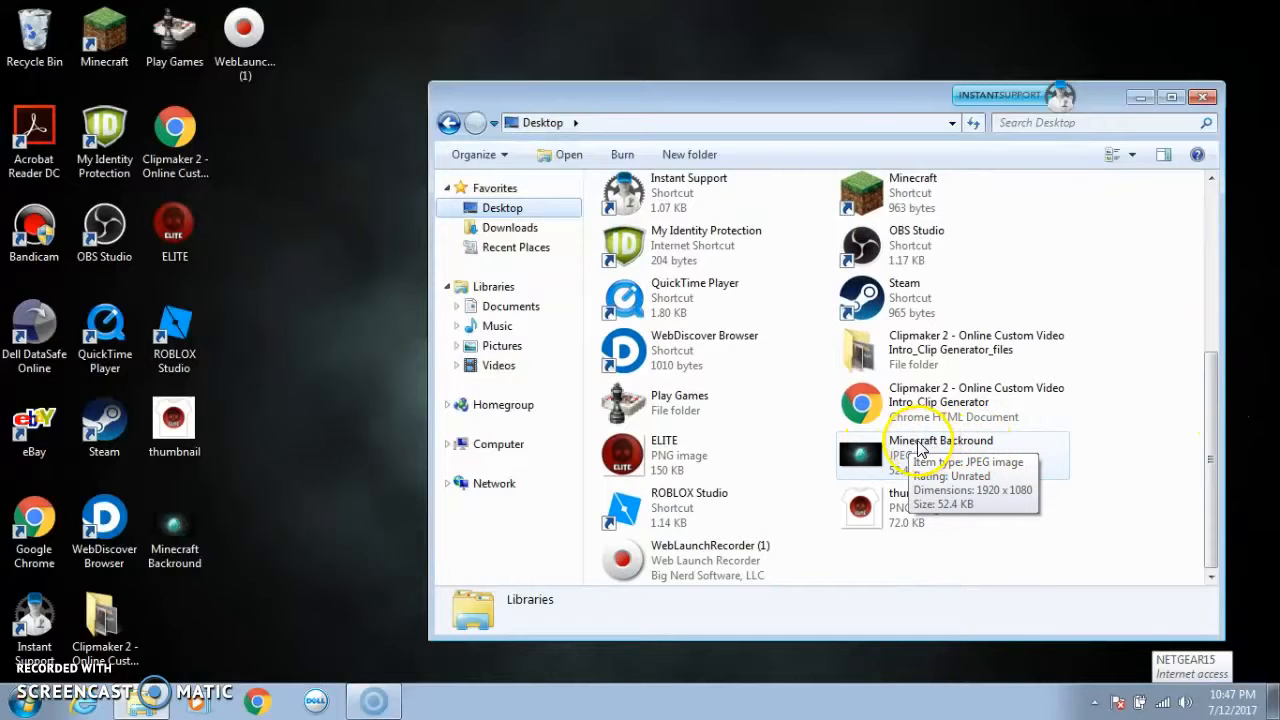
{"action": "left_click", "coordinate": [940, 455]}
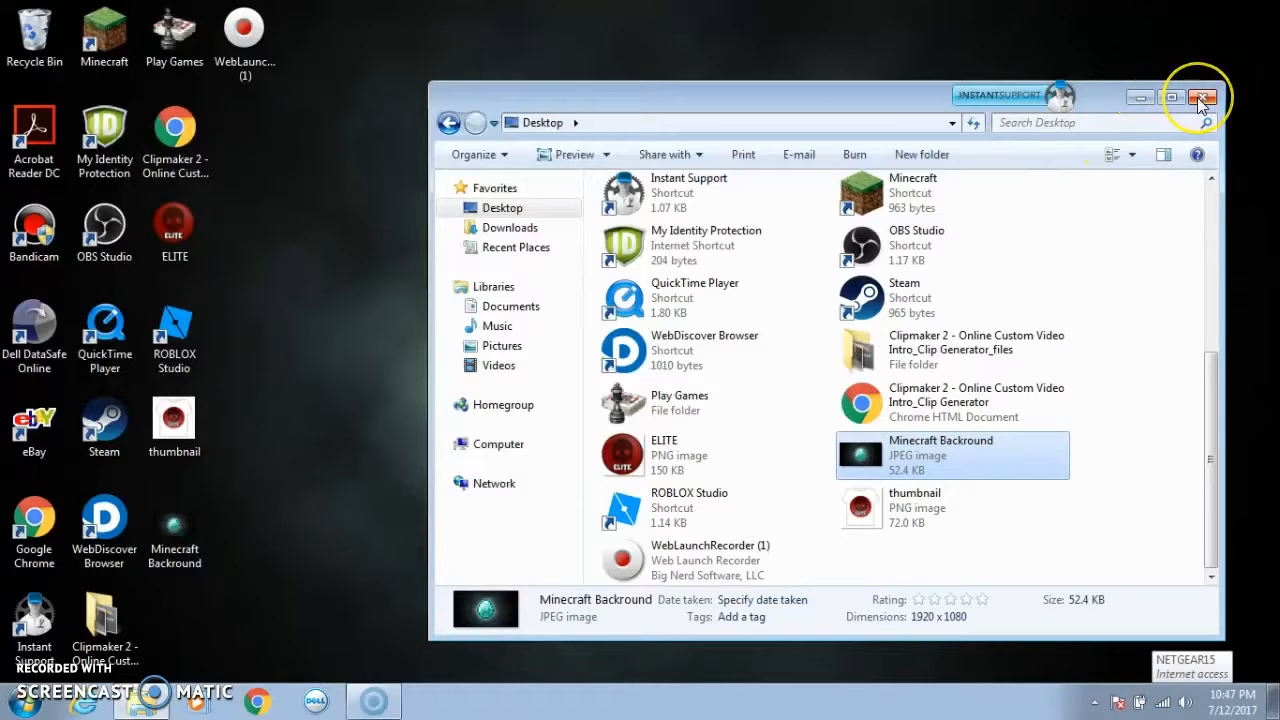
- Close Explorer to reveal the glowing diamond wallpaper on the desktop
{"action": "left_click", "coordinate": [1203, 97]}
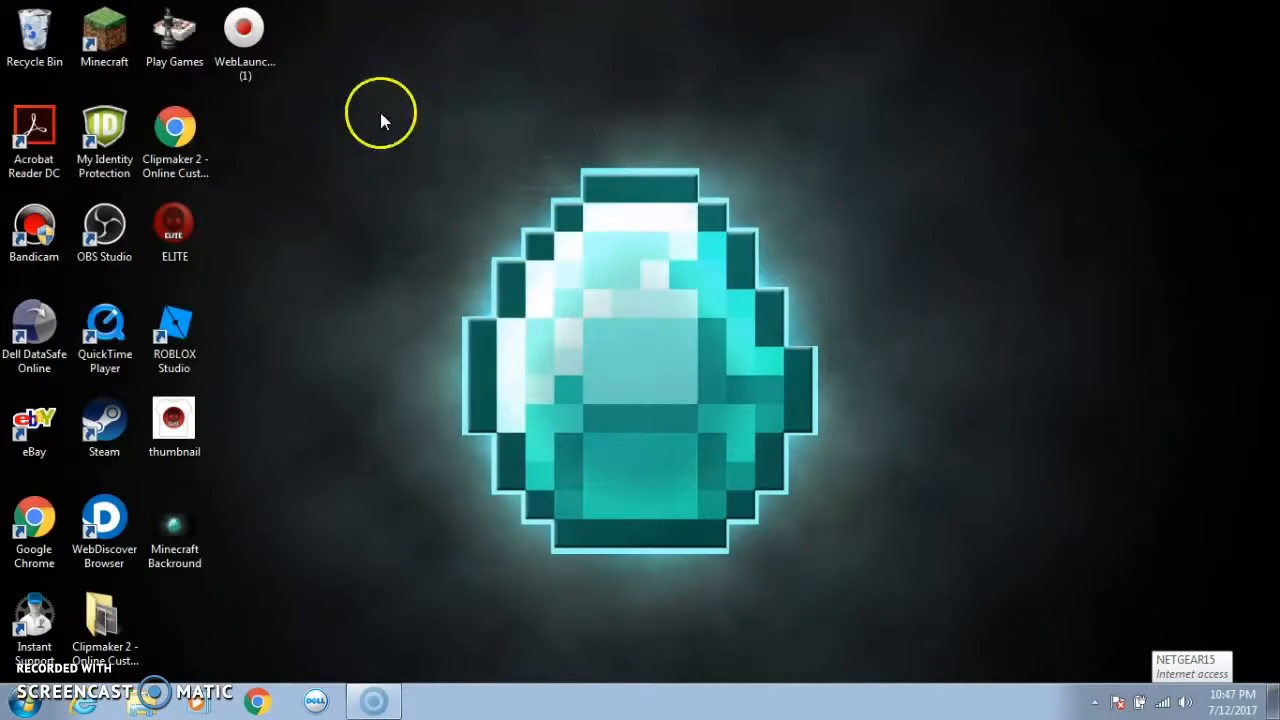
{"action": "left_click_drag", "start_coordinate": [380, 120], "coordinate": [865, 585]}
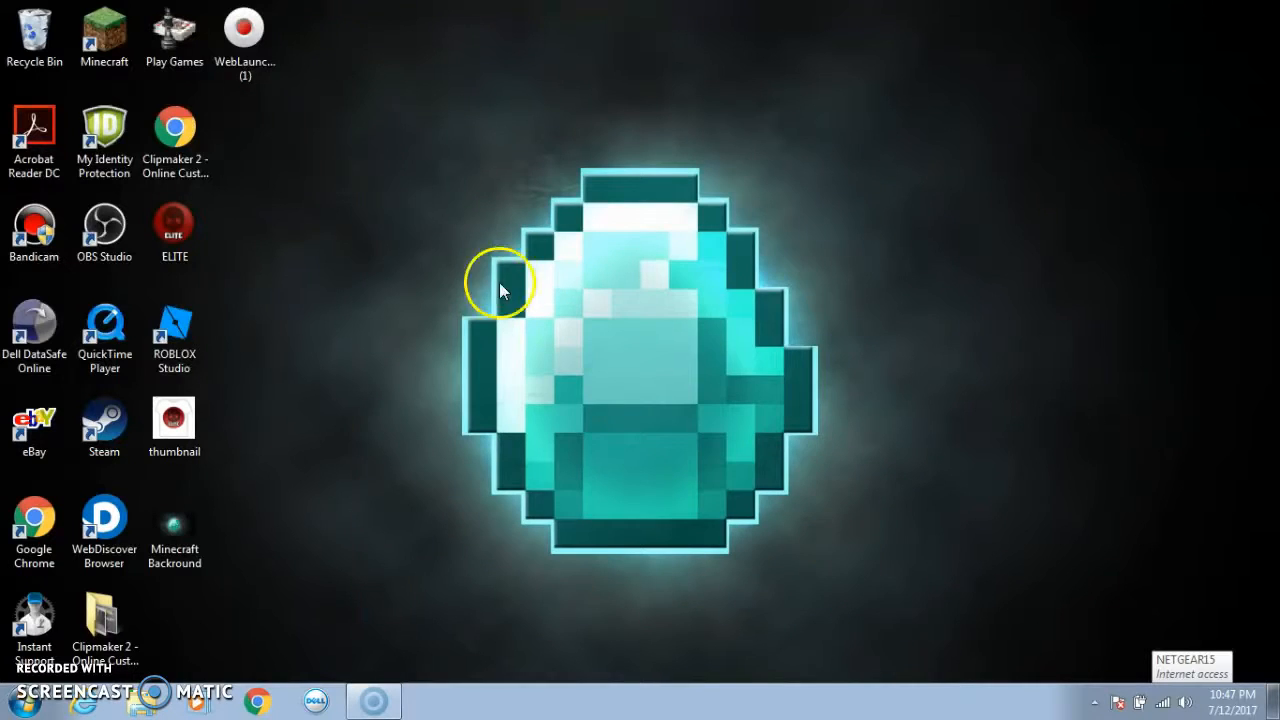
{"action": "mouse_move", "coordinate": [895, 230]}
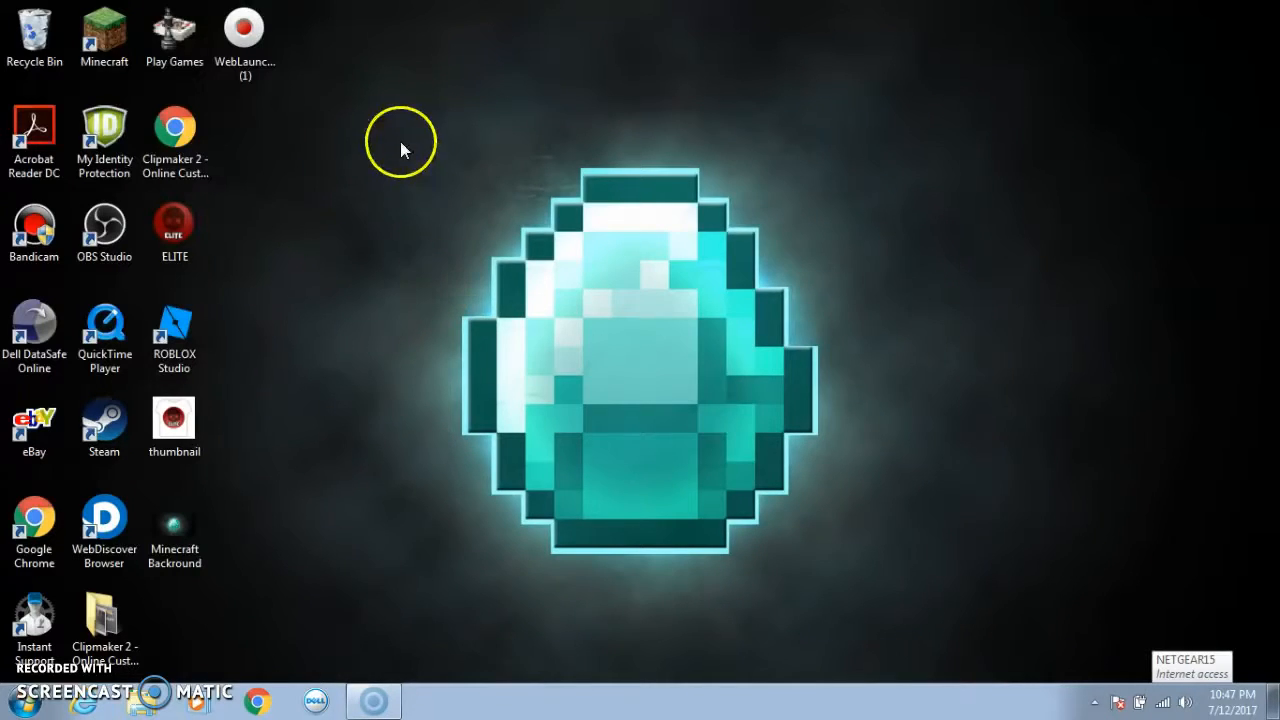
{"action": "mouse_move", "coordinate": [888, 614]}
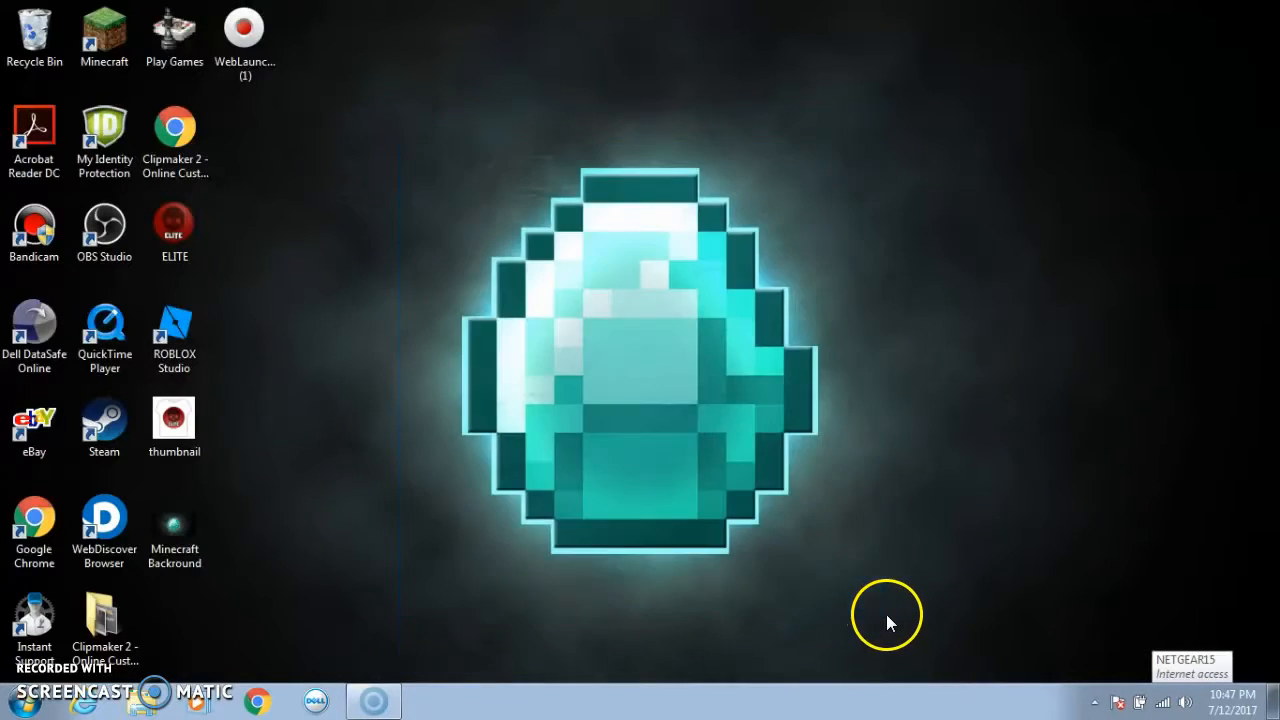